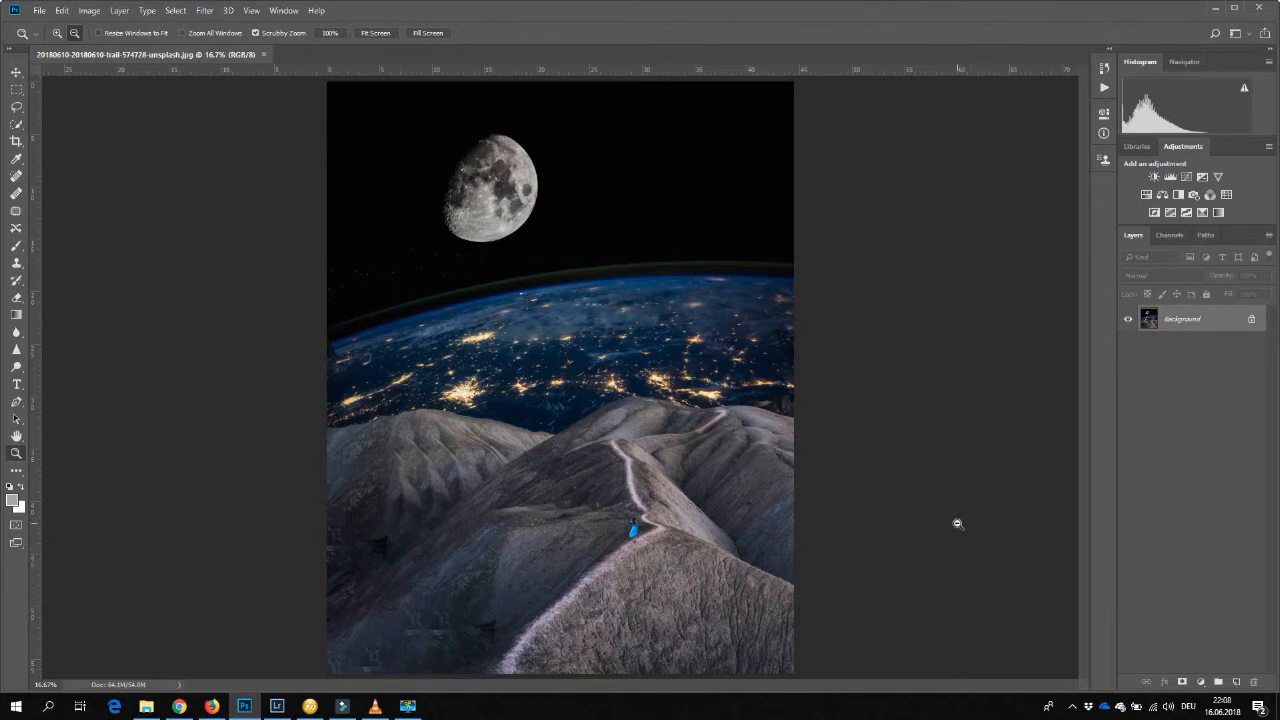
{"action": "mouse_move", "coordinate": [932, 470]}
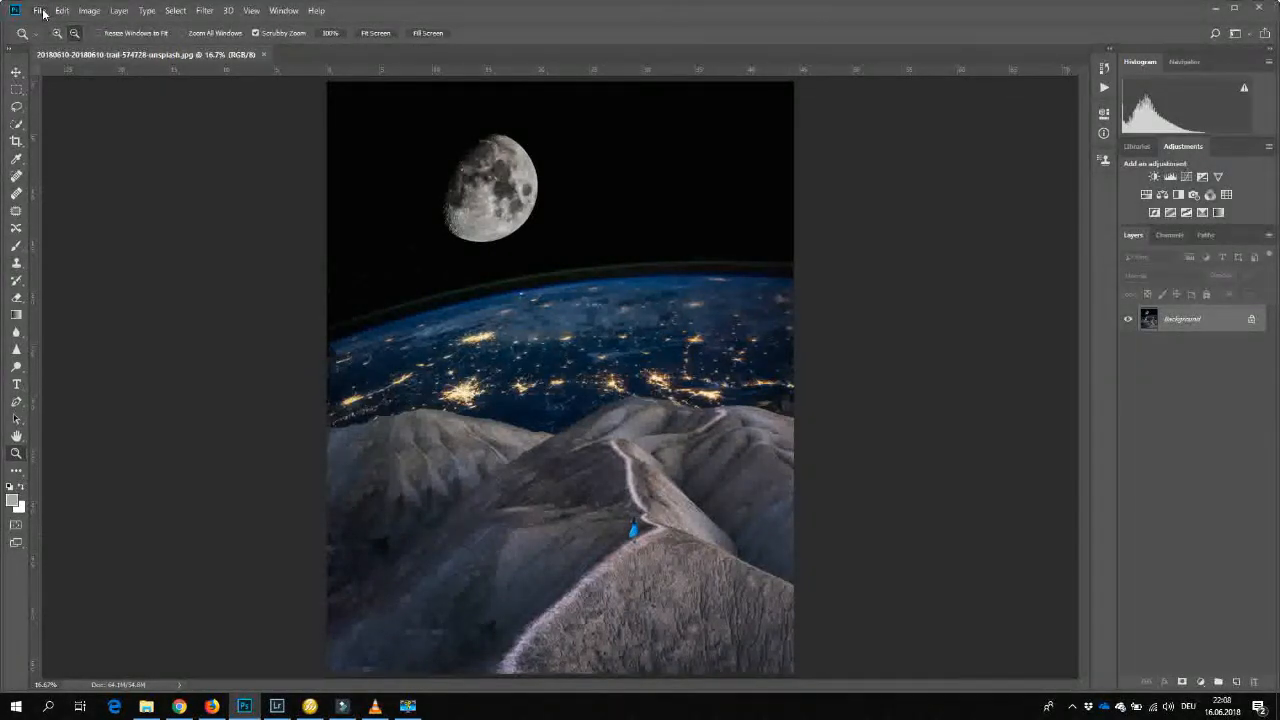
Open the Earth, moon, walking-woman cutout and mountain trail images, then show the trail photo.
{"action": "left_click", "coordinate": [40, 10]}
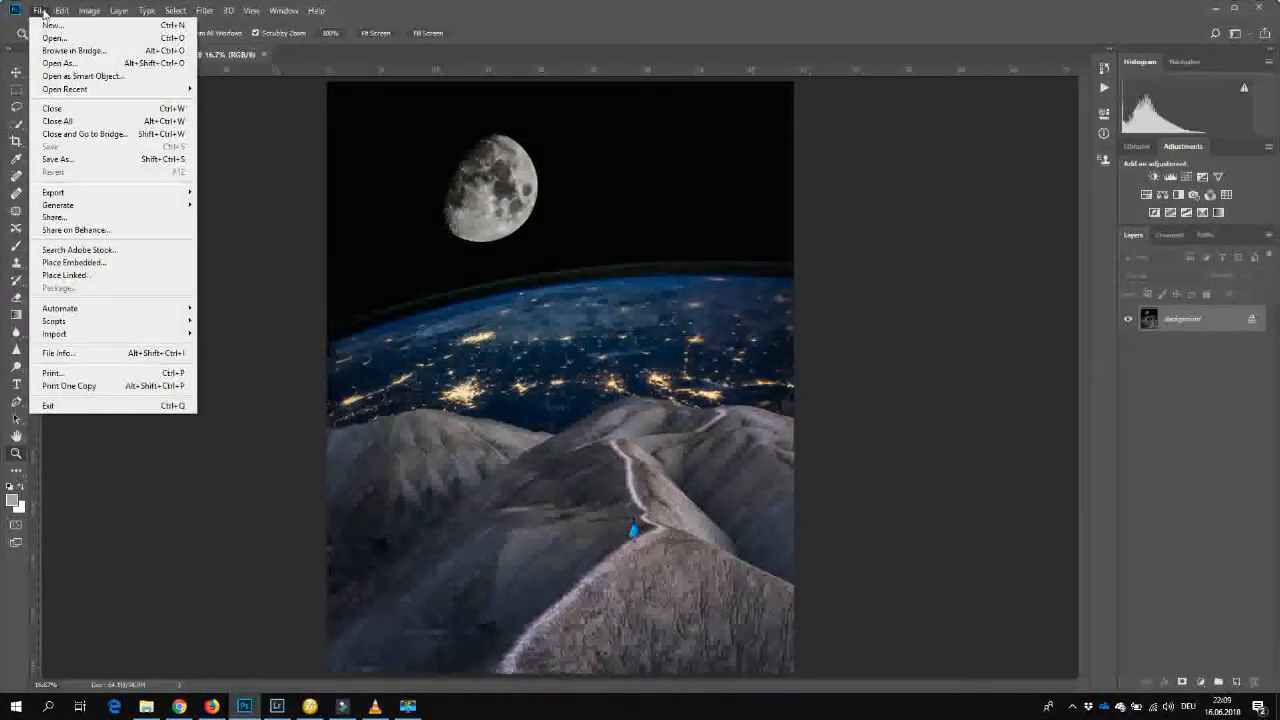
{"action": "mouse_move", "coordinate": [60, 62]}
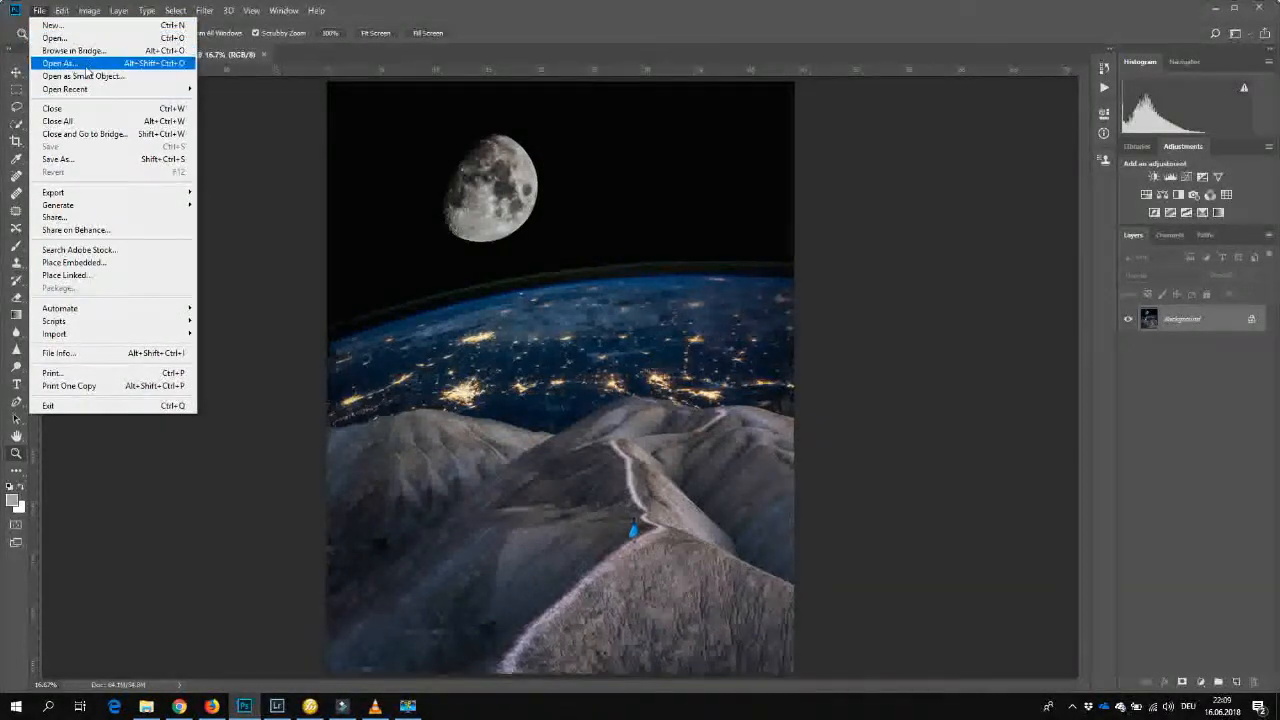
{"action": "left_click", "coordinate": [58, 62]}
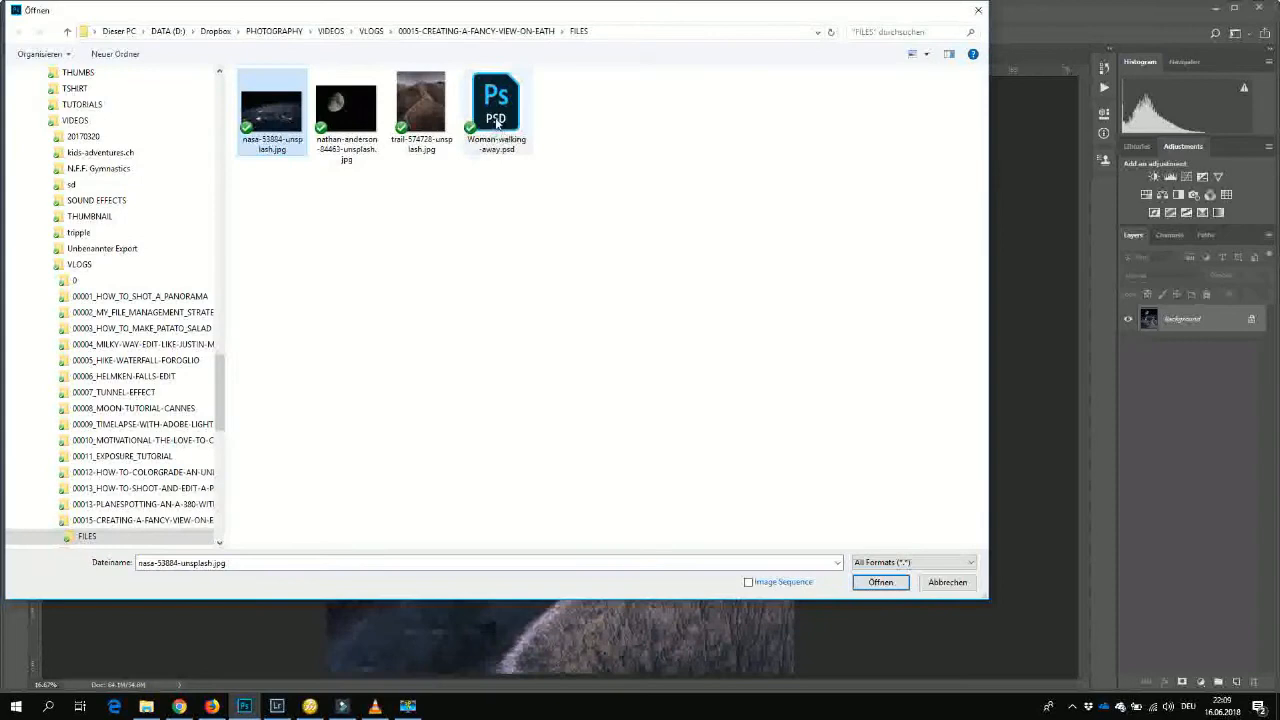
{"action": "left_click", "coordinate": [880, 582]}
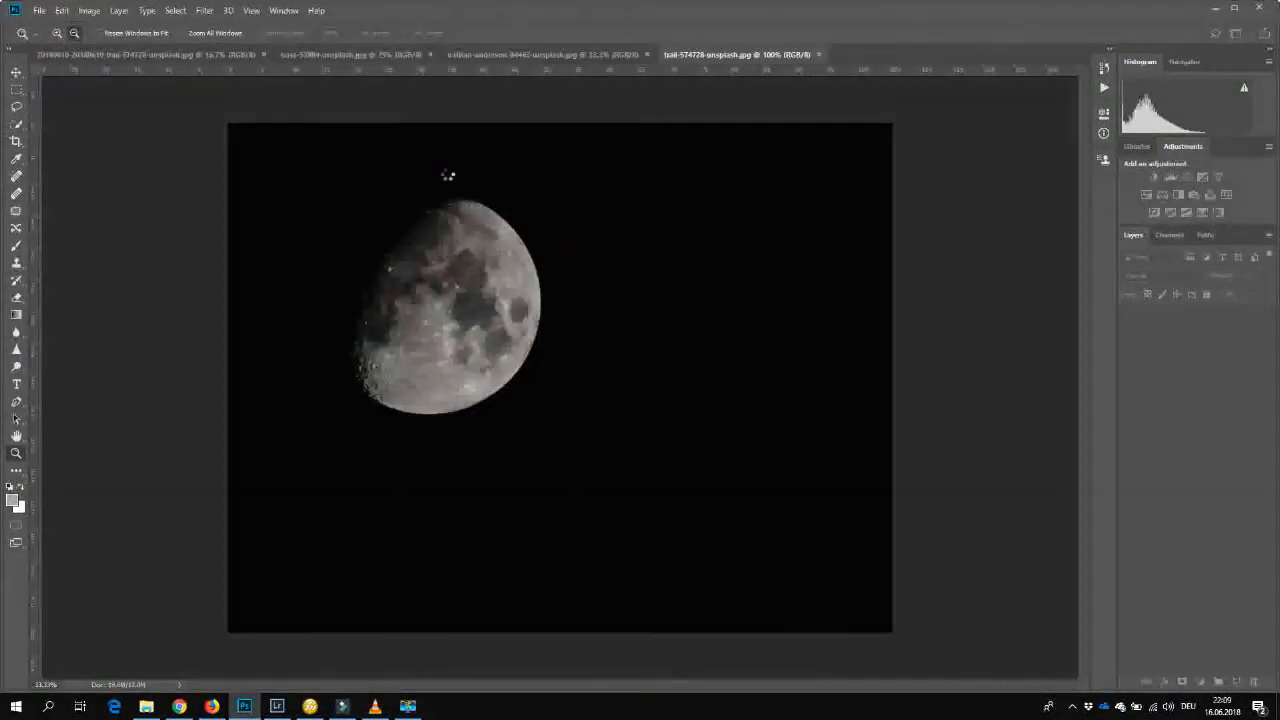
{"action": "left_click", "coordinate": [924, 54]}
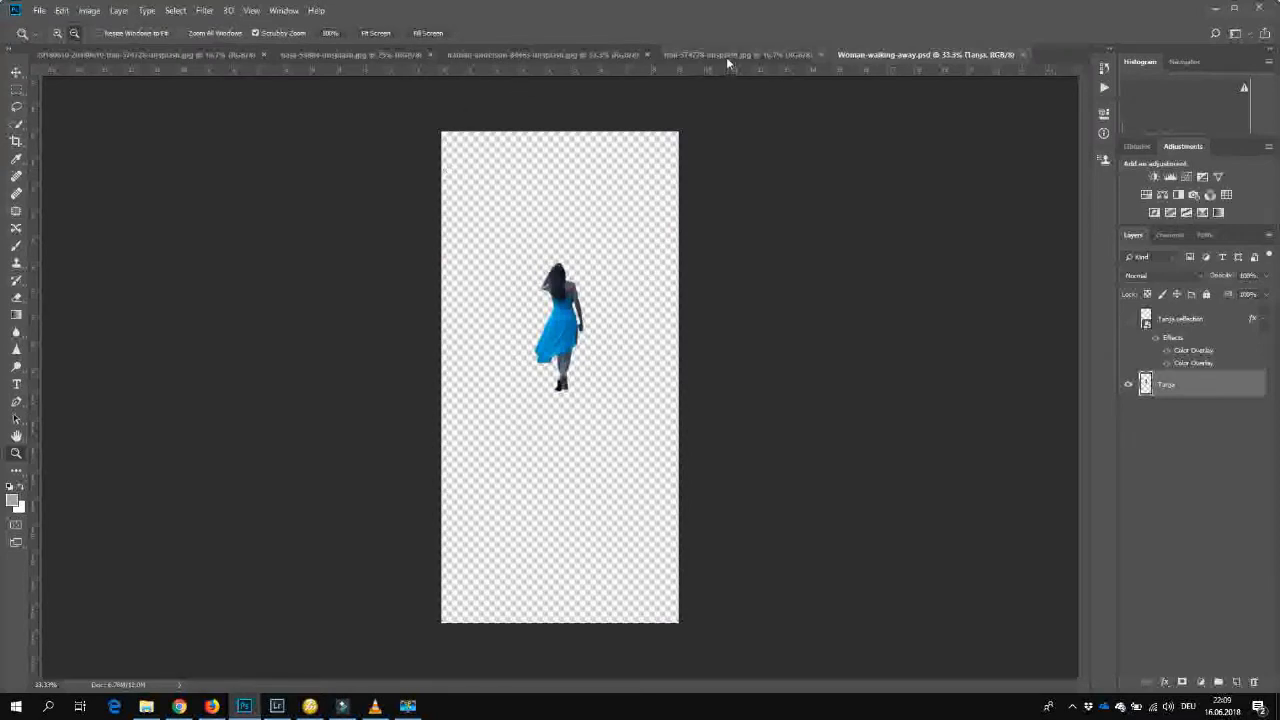
{"action": "left_click", "coordinate": [710, 54]}
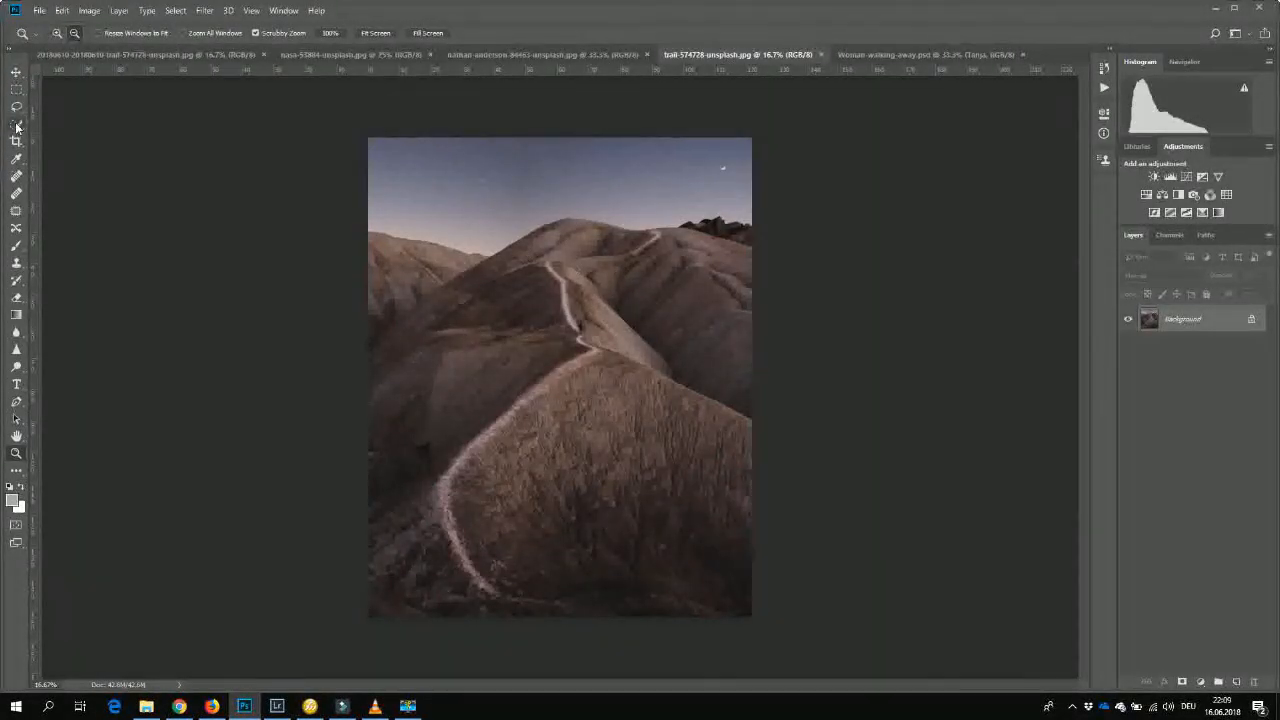
{"action": "mouse_move", "coordinate": [16, 124]}
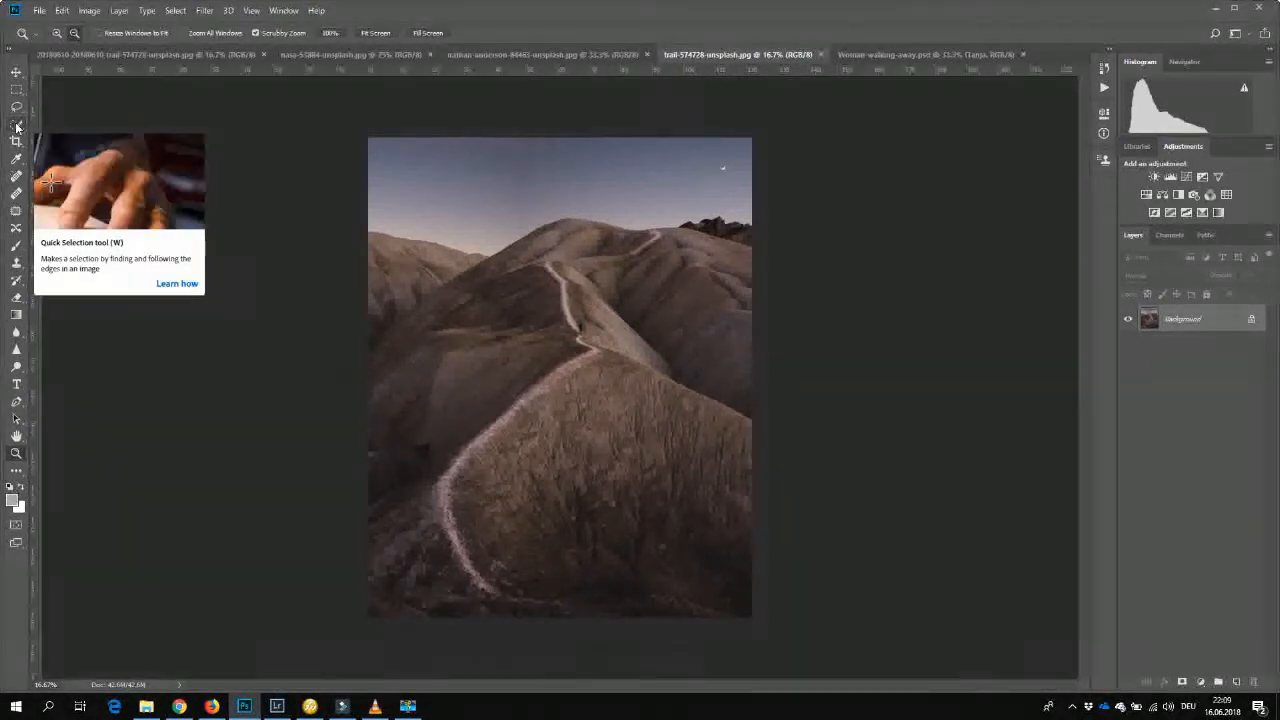
Paint a Quick Selection over the hills and trail, keeping the sky unselected.
{"action": "left_click", "coordinate": [16, 140]}
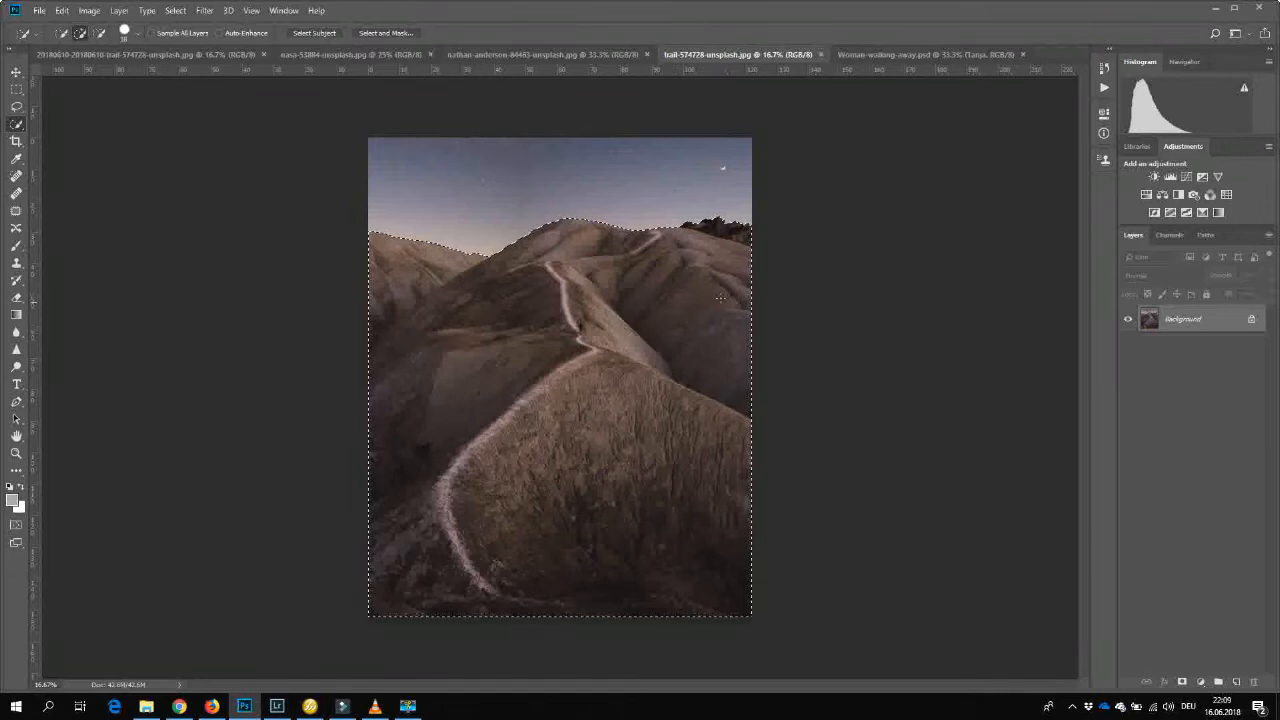
{"action": "left_click", "coordinate": [176, 10]}
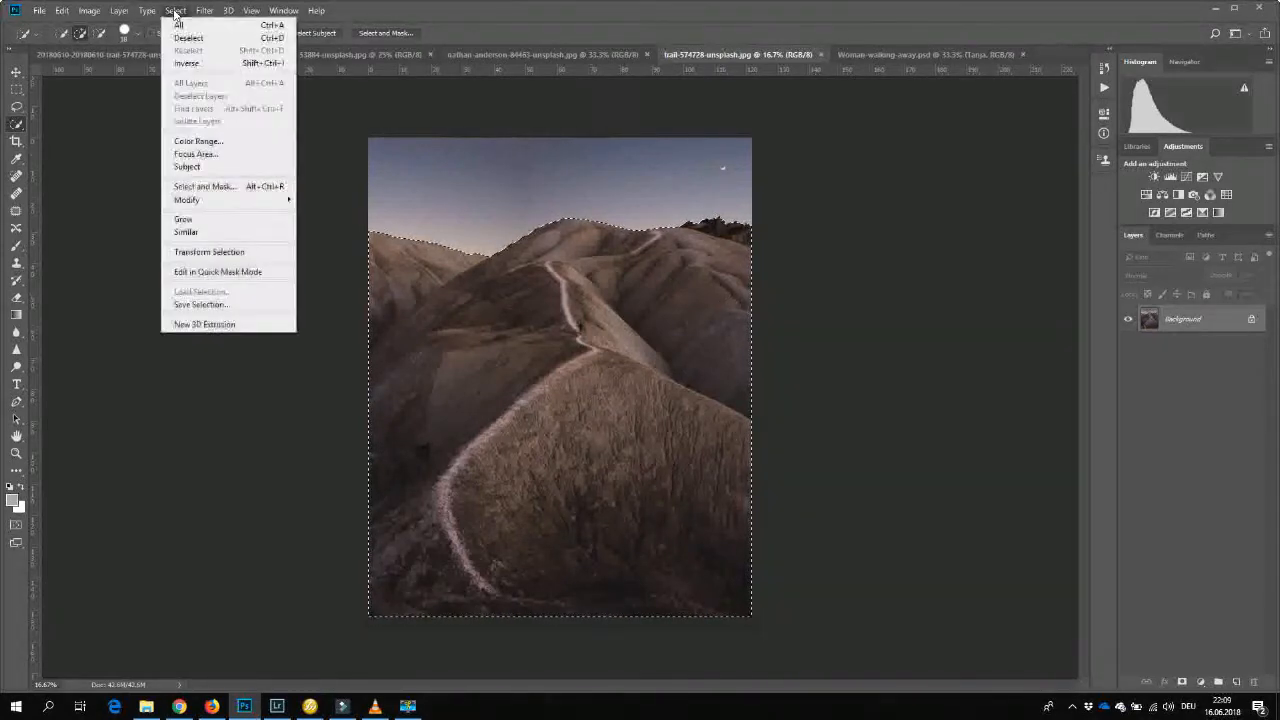
Refine the hill selection in Select and Mask and output it to a new layer.
{"action": "left_click", "coordinate": [204, 186]}
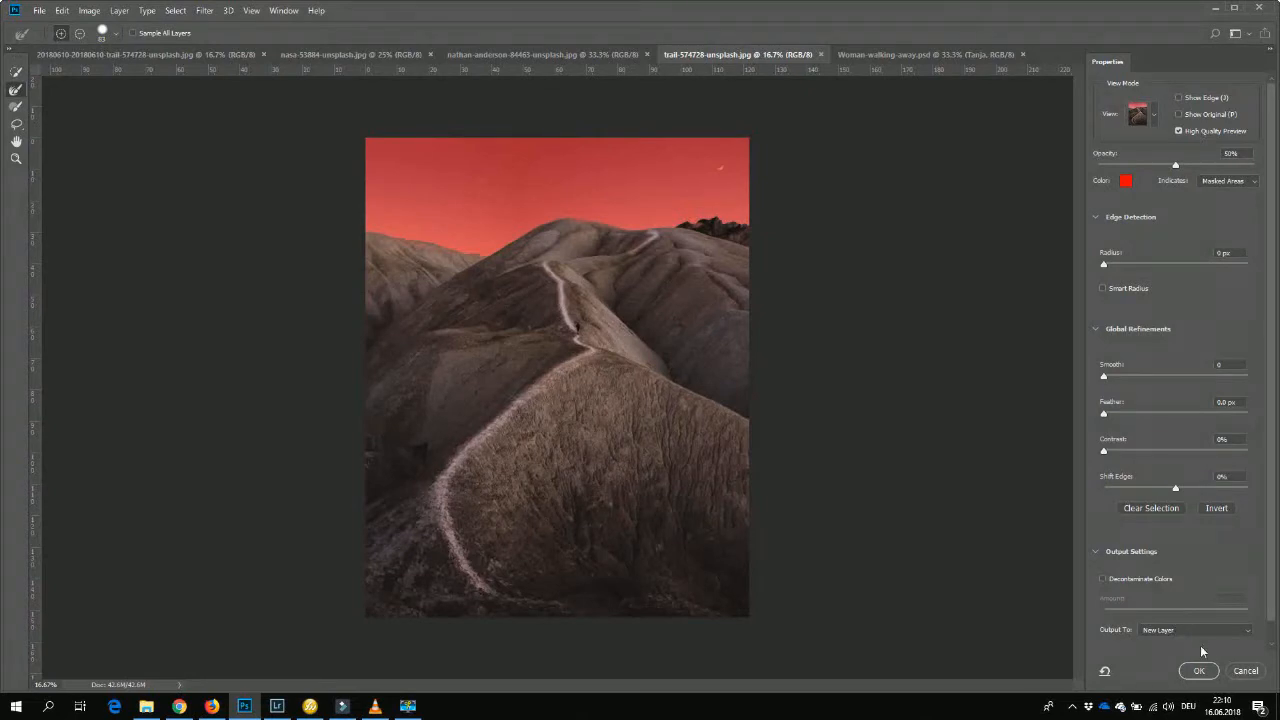
{"action": "left_click", "coordinate": [1200, 670]}
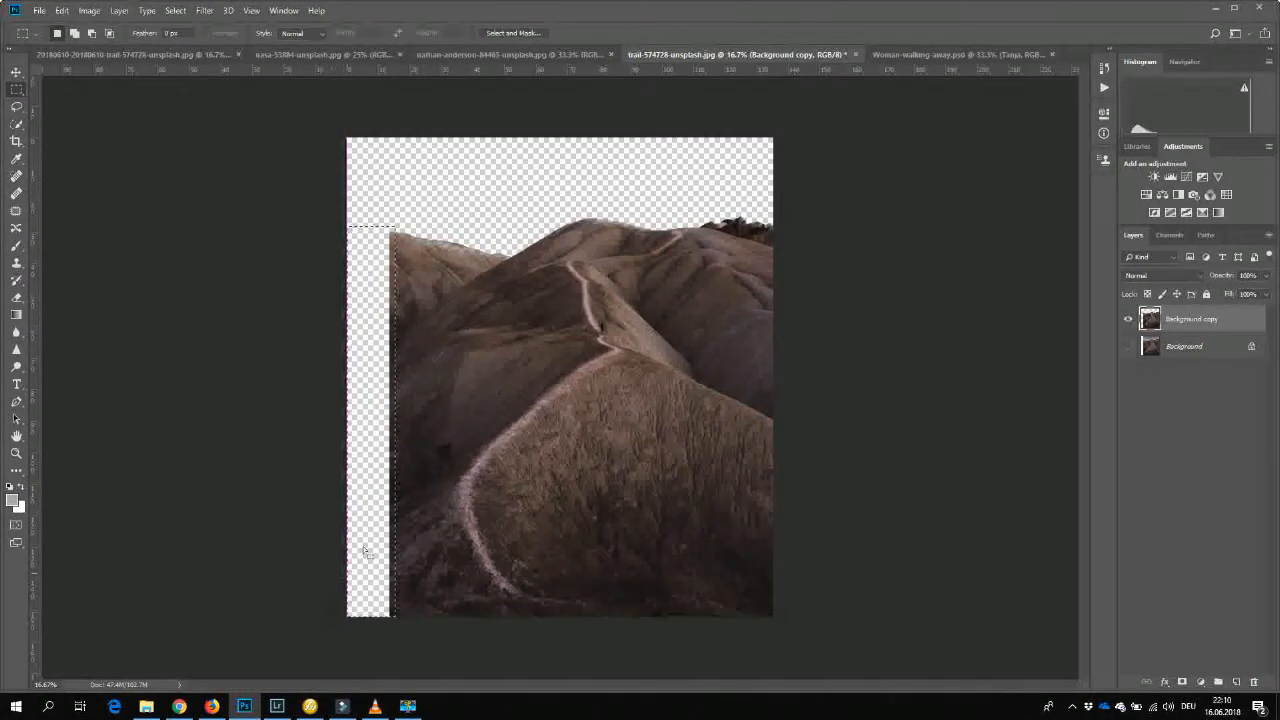
Fill the empty left strip of the hills layer with Content-Aware terrain.
{"action": "right_click", "coordinate": [368, 448]}
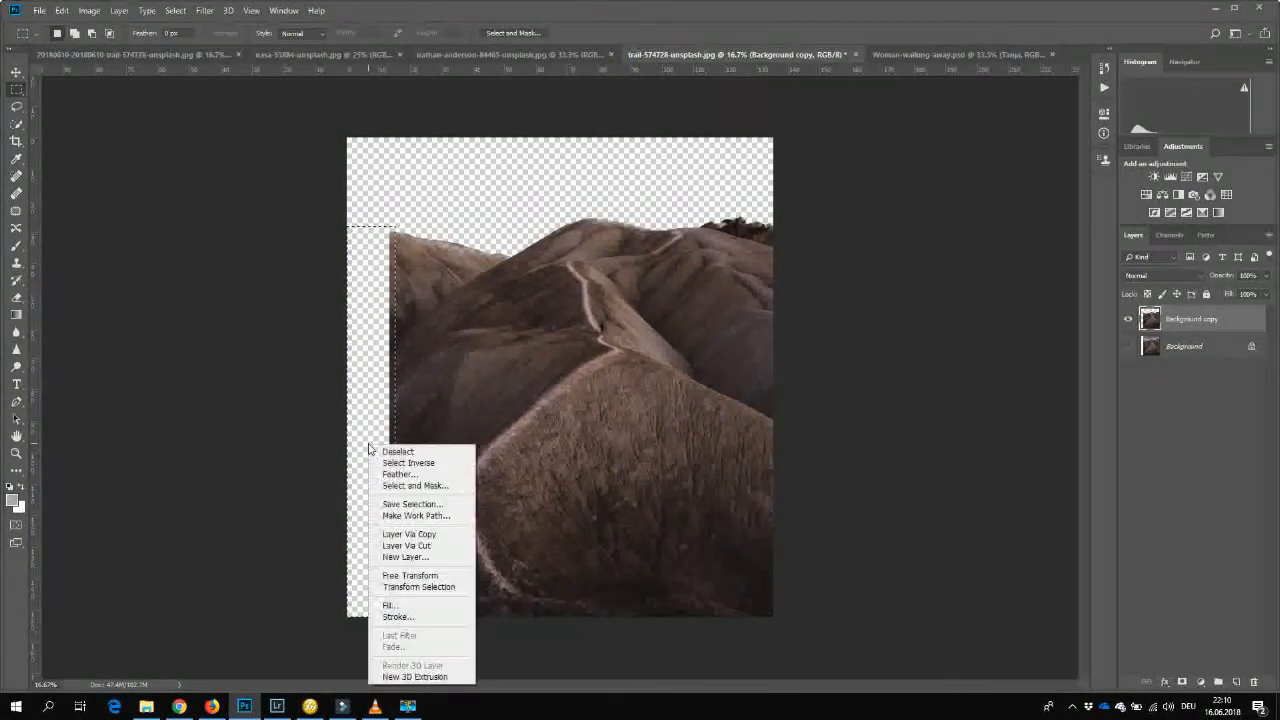
{"action": "mouse_move", "coordinate": [400, 604]}
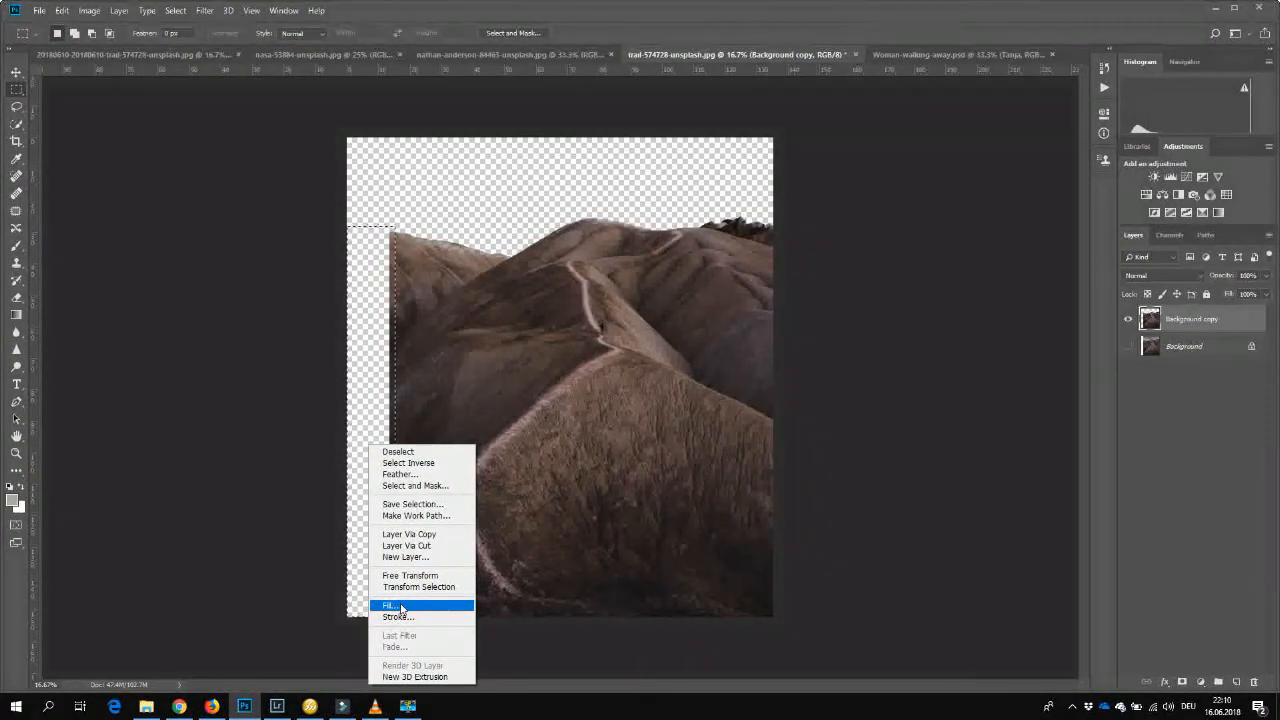
{"action": "left_click", "coordinate": [388, 604]}
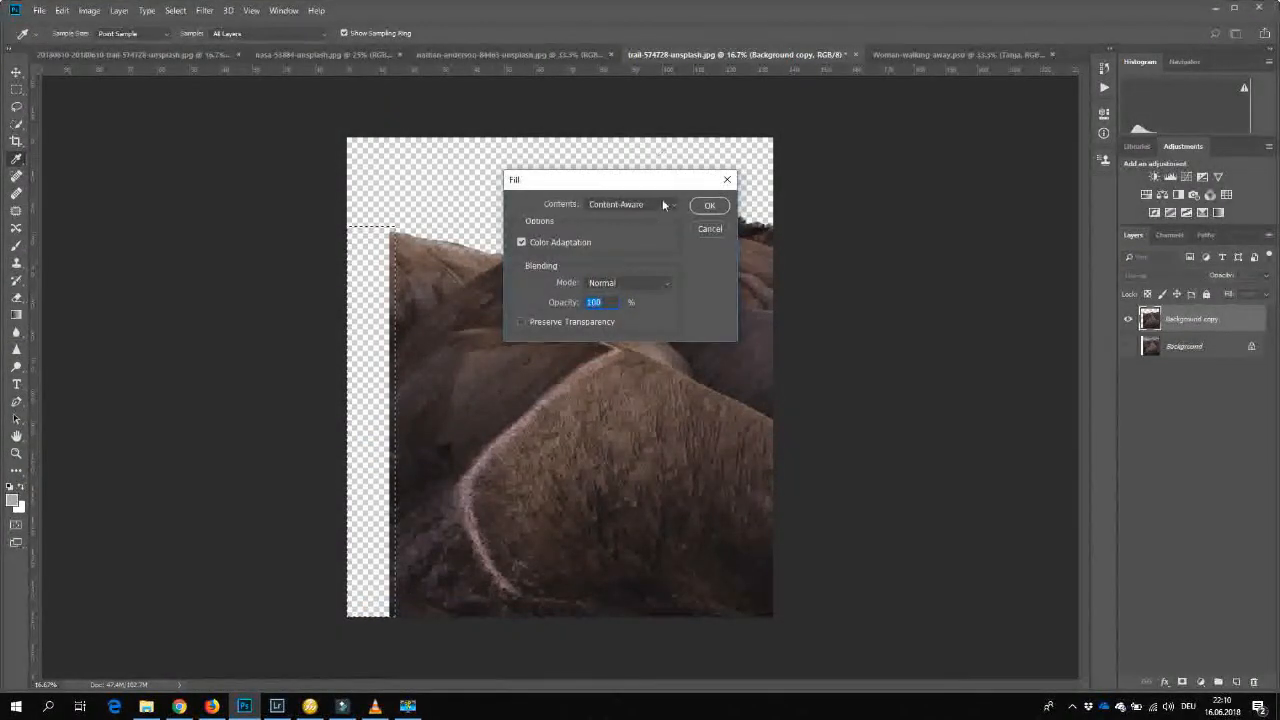
{"action": "mouse_move", "coordinate": [608, 300]}
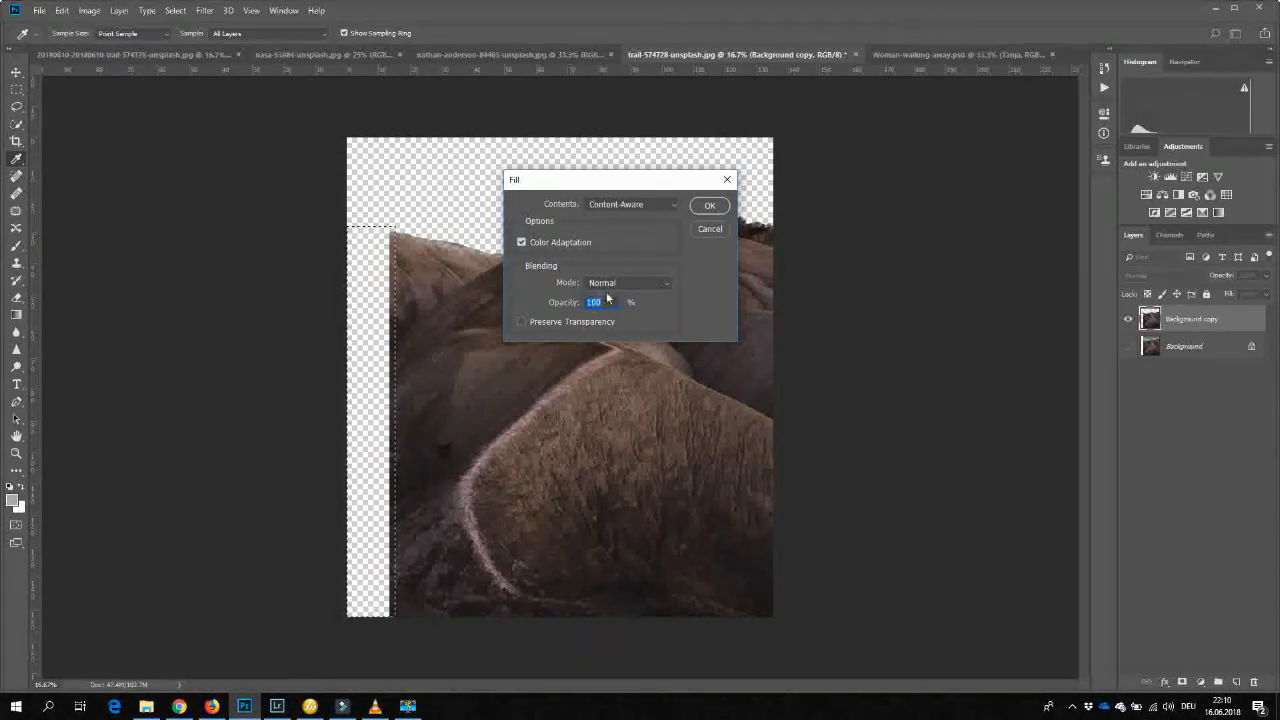
{"action": "left_click", "coordinate": [708, 204]}
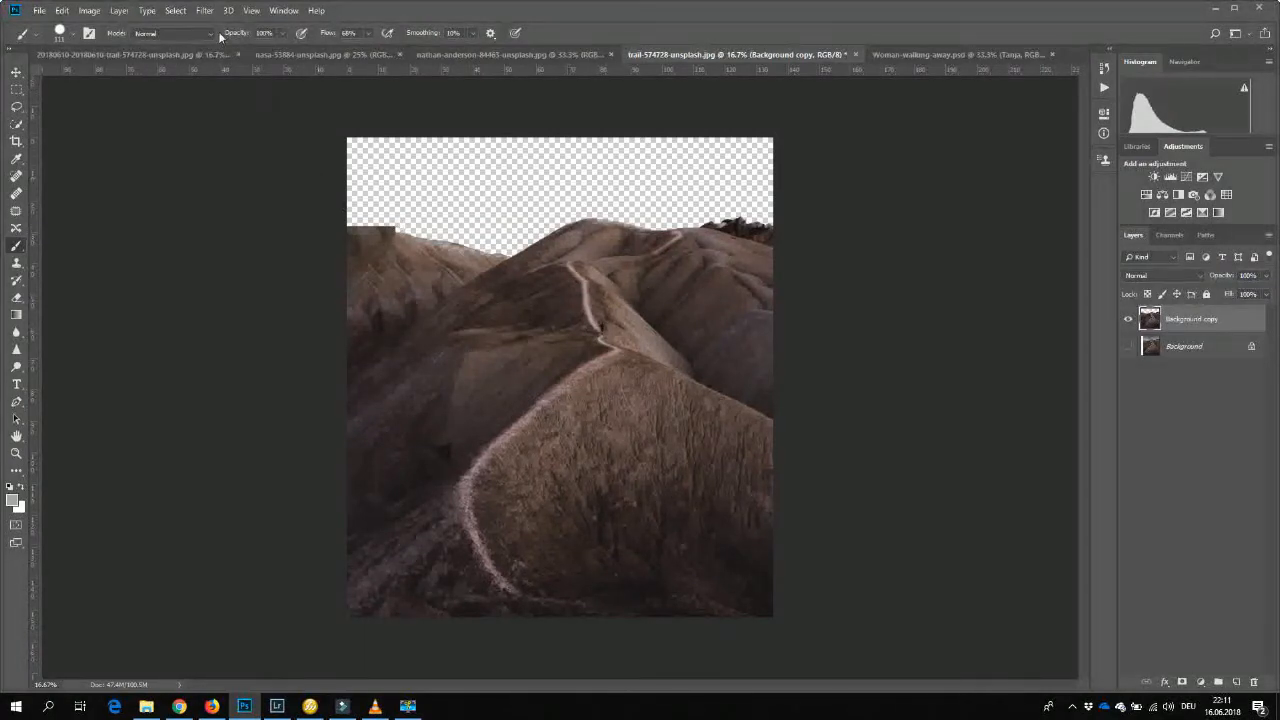
Choose a different blend mode for the brush in the options bar.
{"action": "left_click", "coordinate": [176, 32]}
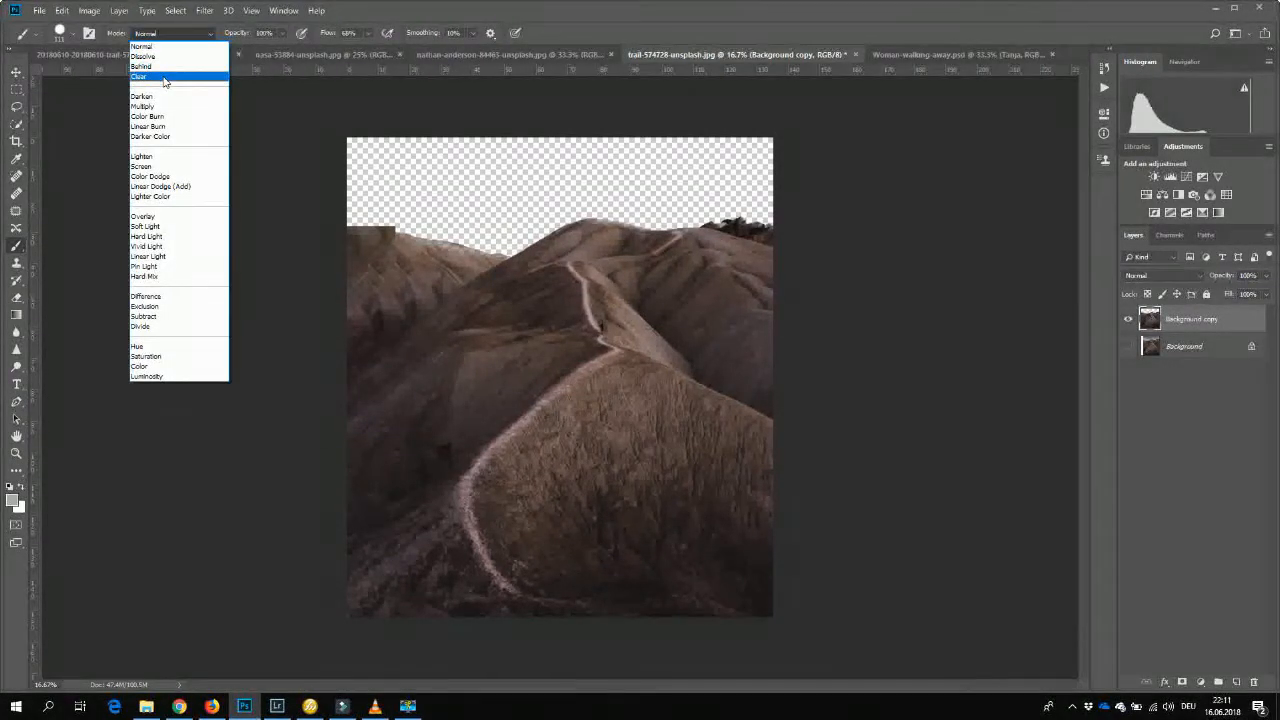
{"action": "left_click", "coordinate": [140, 76]}
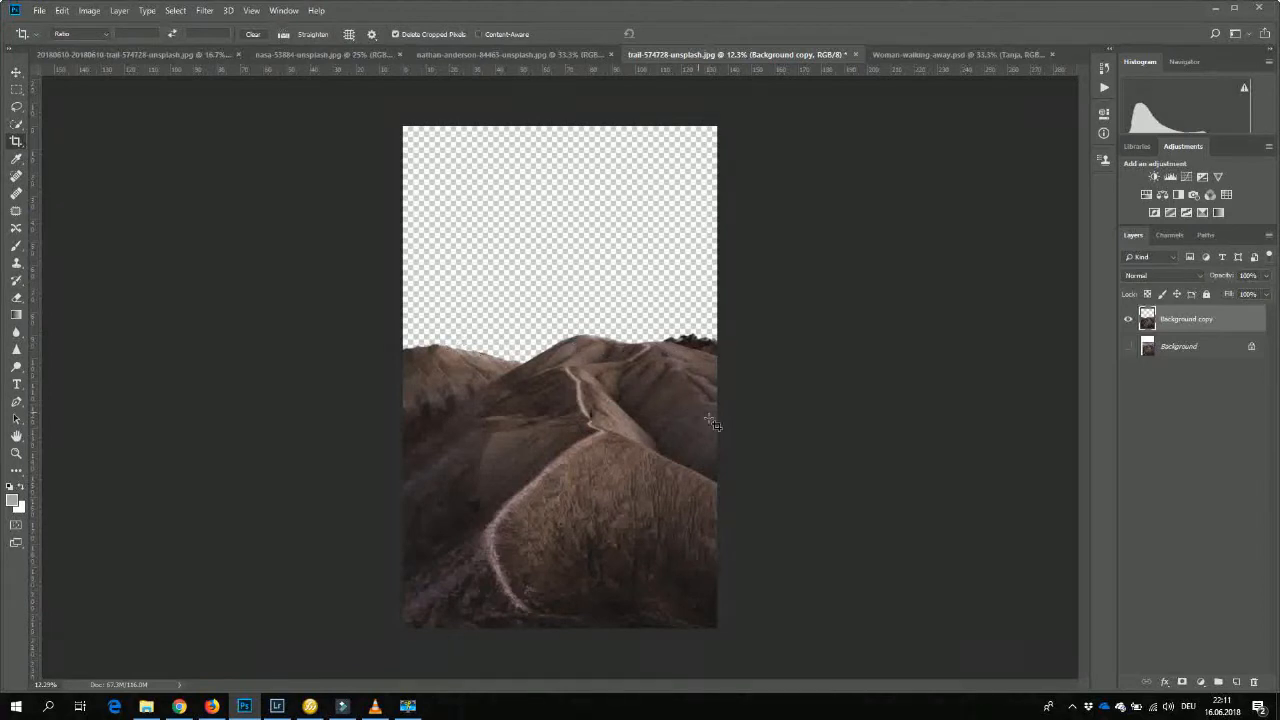
{"action": "mouse_move", "coordinate": [572, 612]}
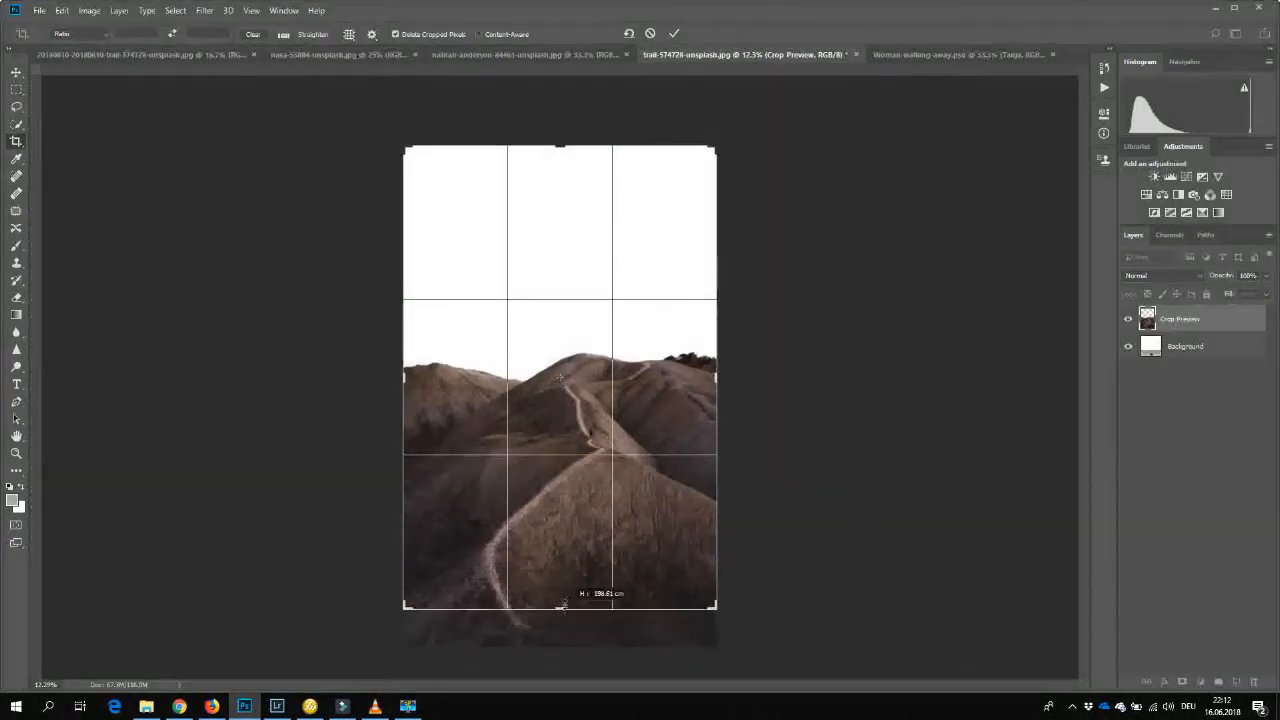
Crop the bottom edge upward to trim foreground, keeping the added space above the hills.
{"action": "left_click_drag", "start_coordinate": [564, 608], "coordinate": [568, 580]}
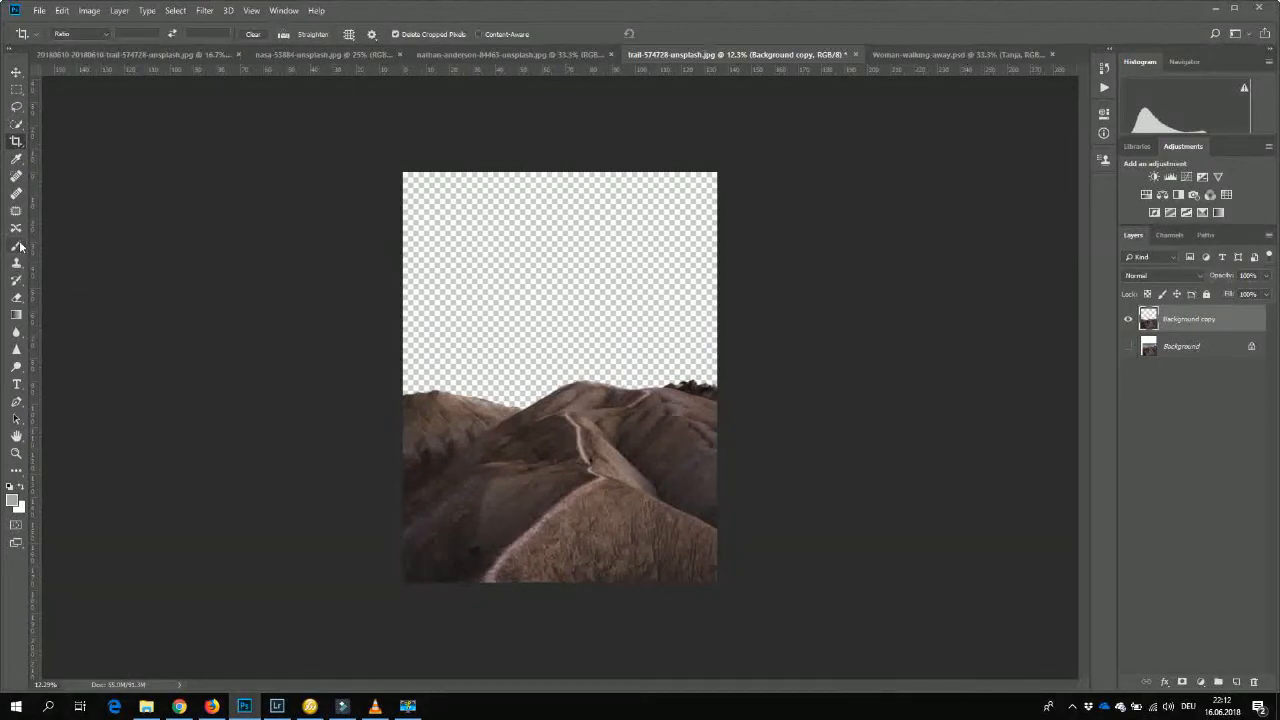
{"action": "mouse_move", "coordinate": [16, 108]}
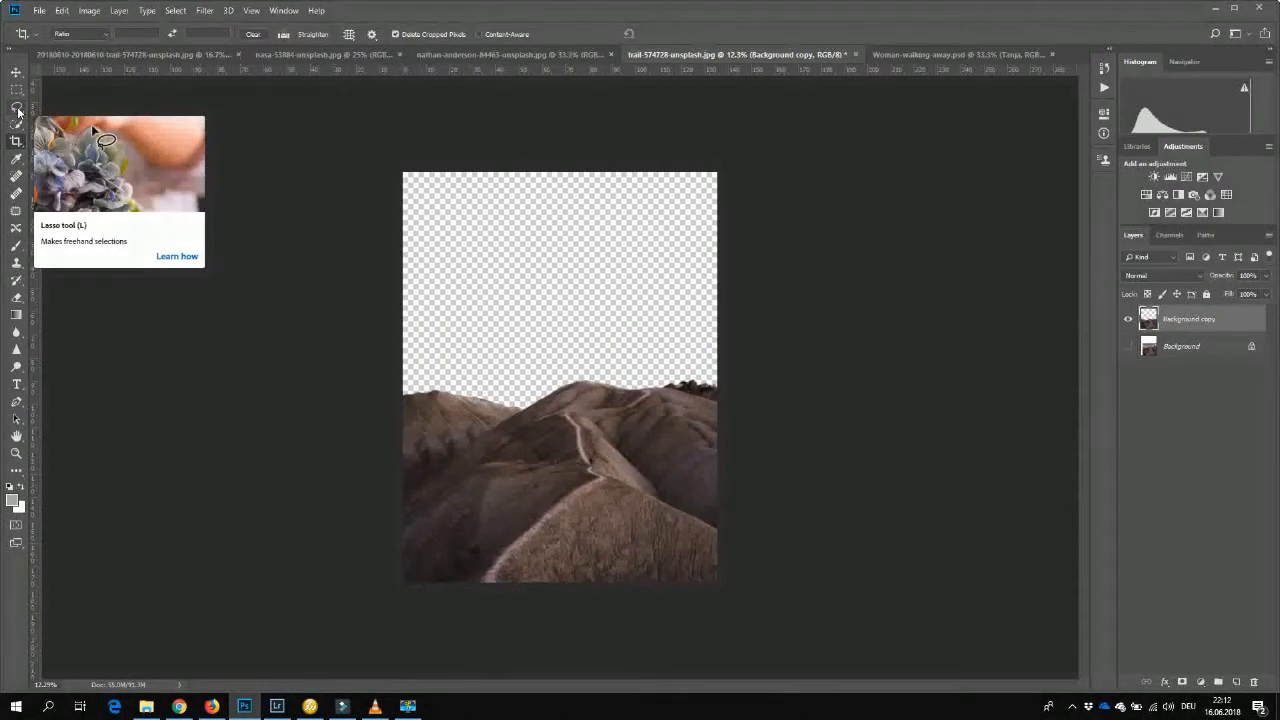
{"action": "mouse_move", "coordinate": [16, 436]}
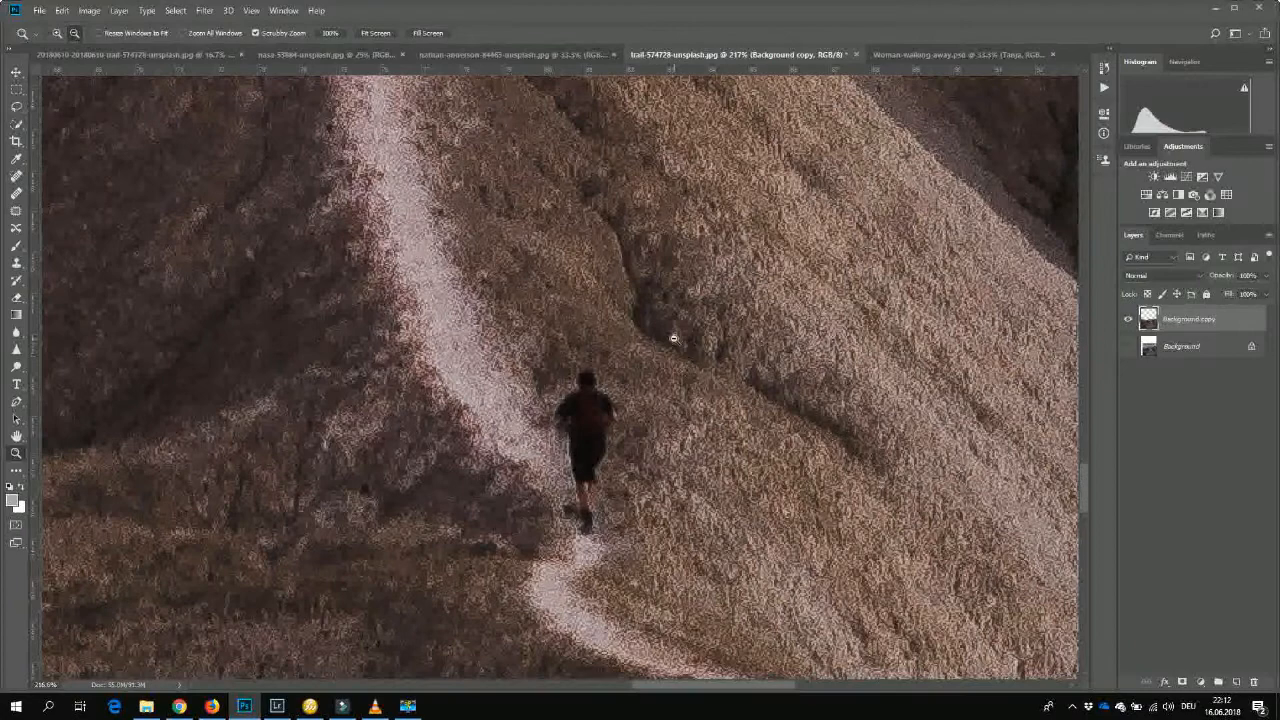
Erase the runner from the trail with a Content-Aware fill in the mountain photo.
{"action": "left_click", "coordinate": [950, 54]}
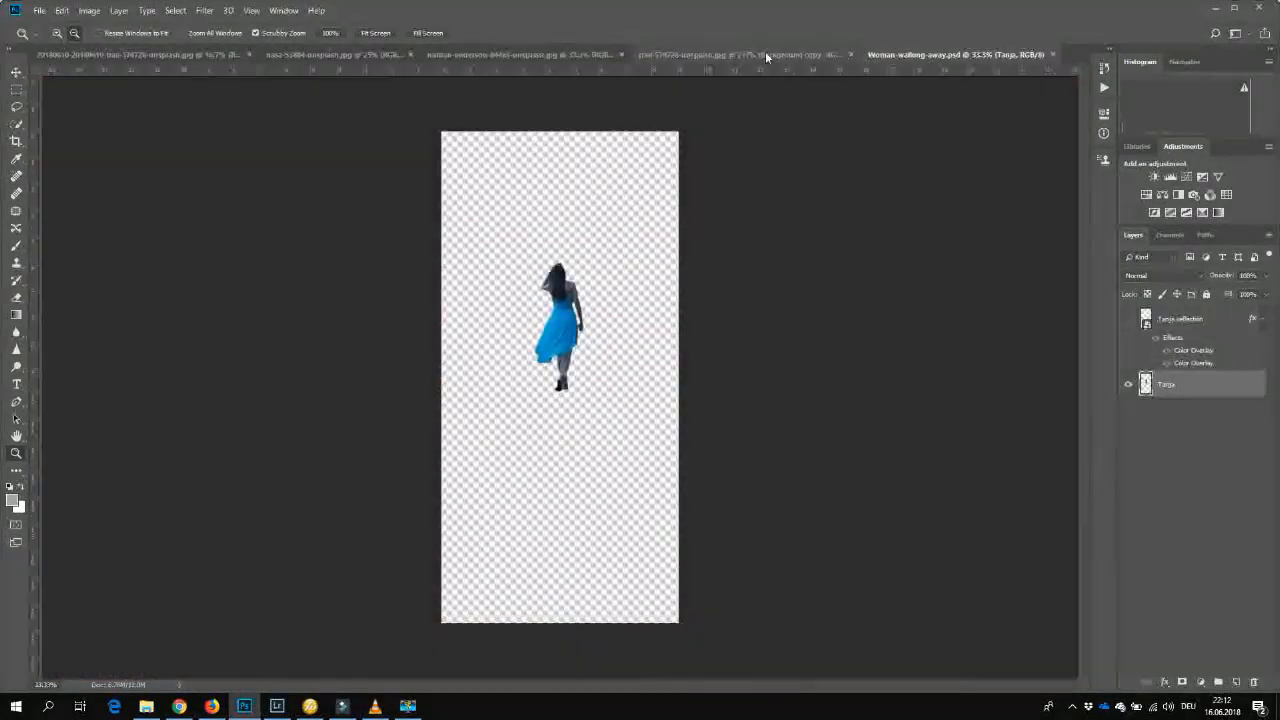
{"action": "left_click", "coordinate": [680, 54]}
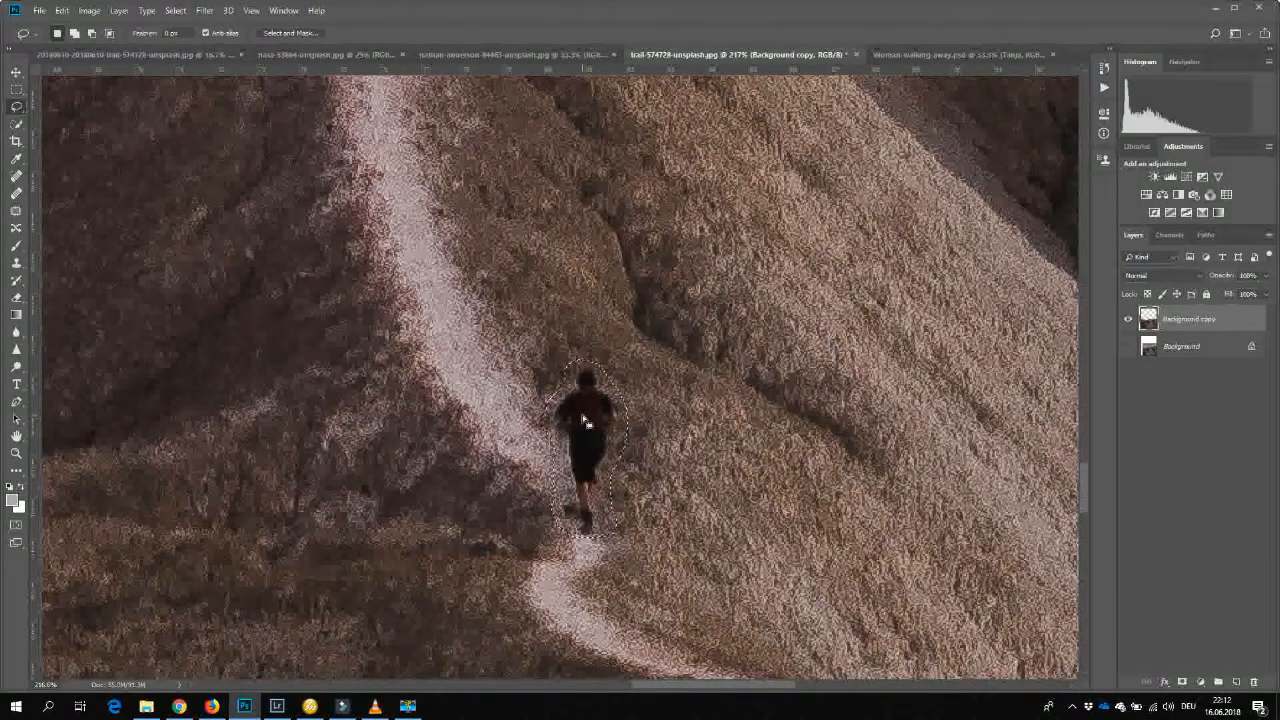
{"action": "right_click", "coordinate": [588, 422]}
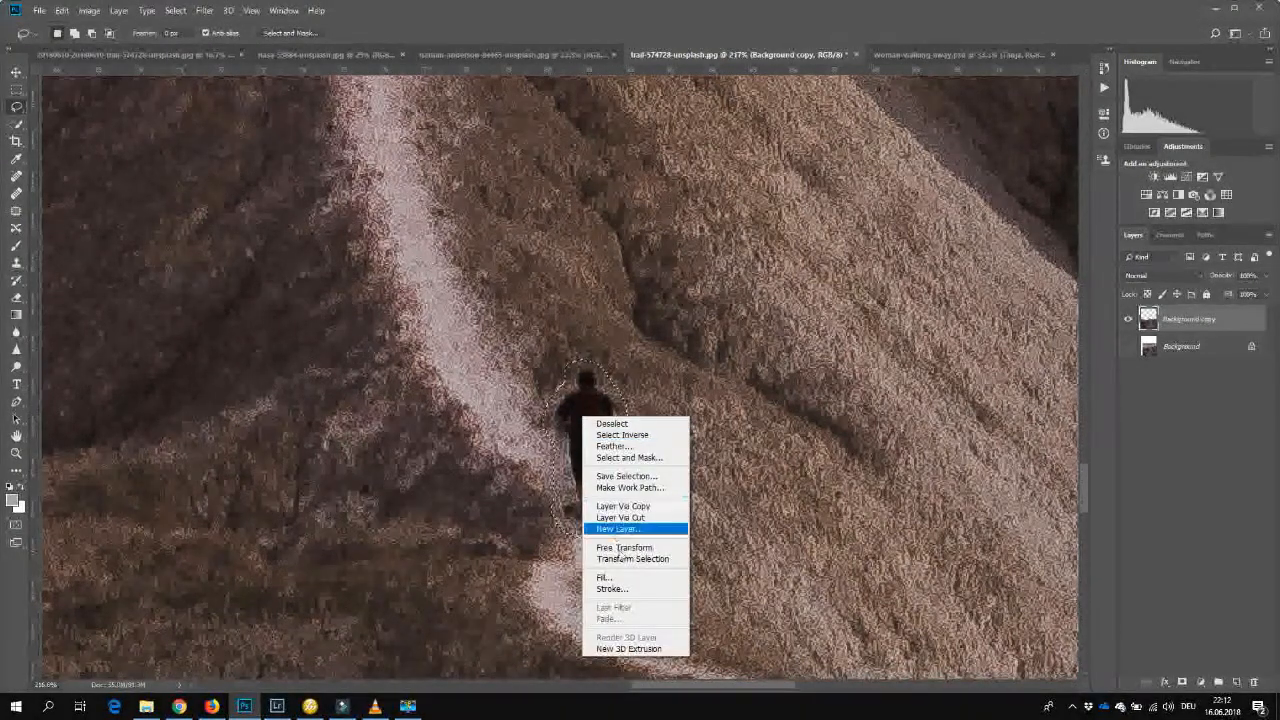
{"action": "left_click", "coordinate": [604, 576]}
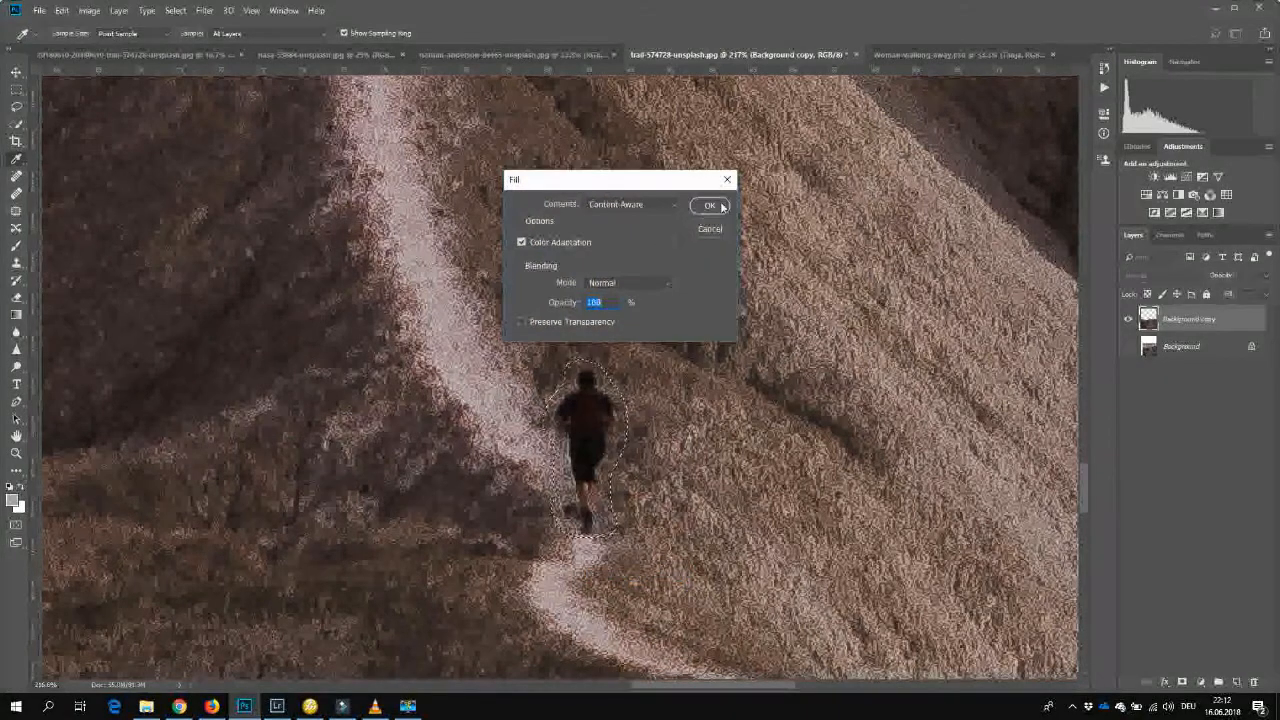
{"action": "left_click", "coordinate": [710, 204]}
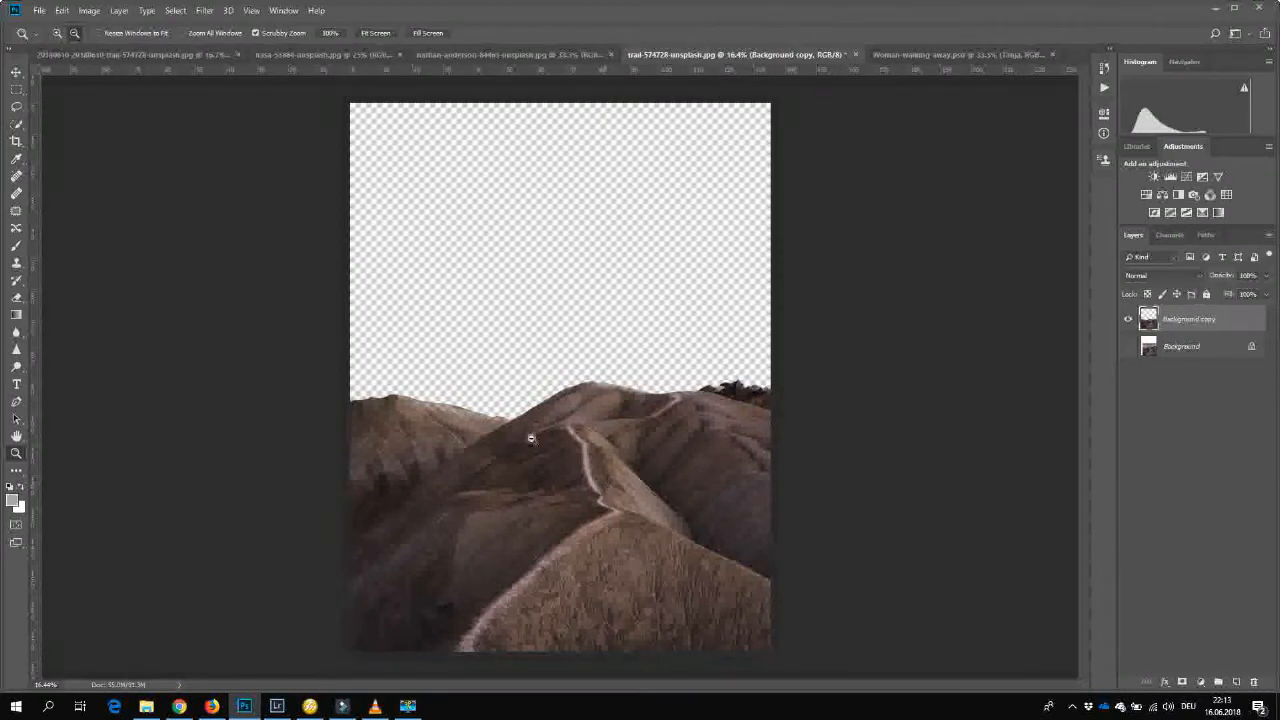
{"action": "mouse_move", "coordinate": [880, 148]}
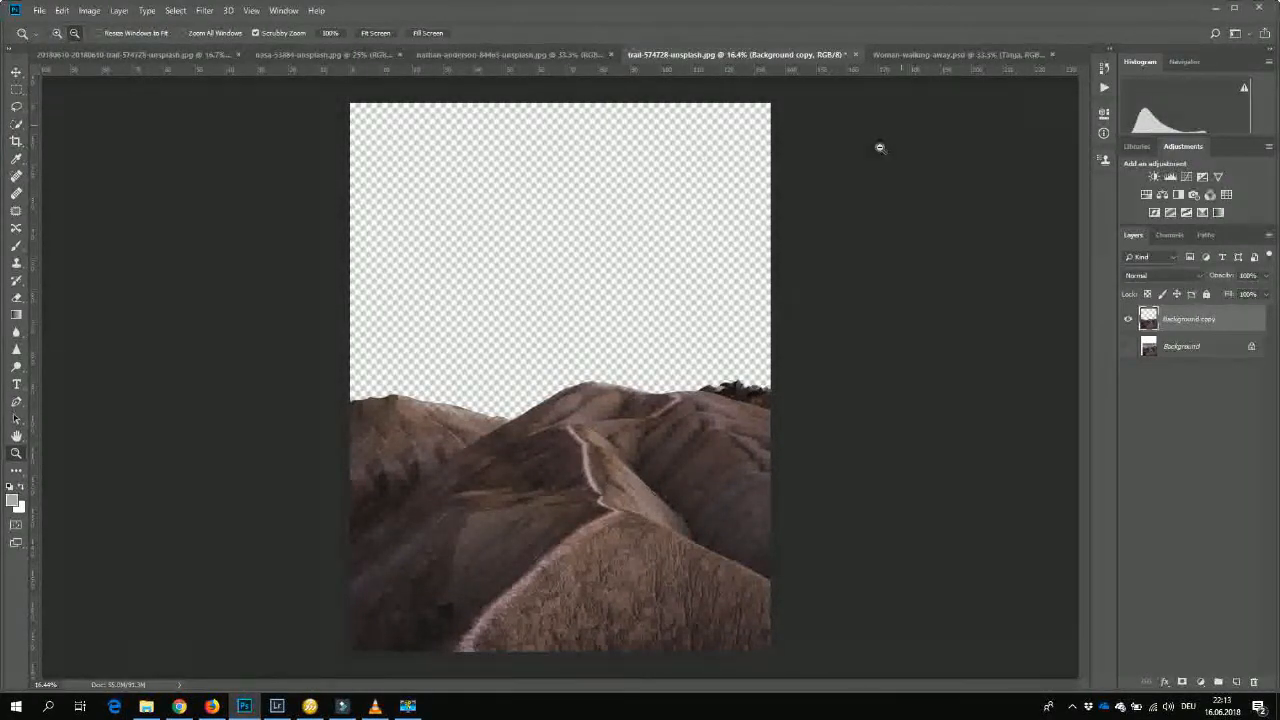
{"action": "mouse_move", "coordinate": [690, 300]}
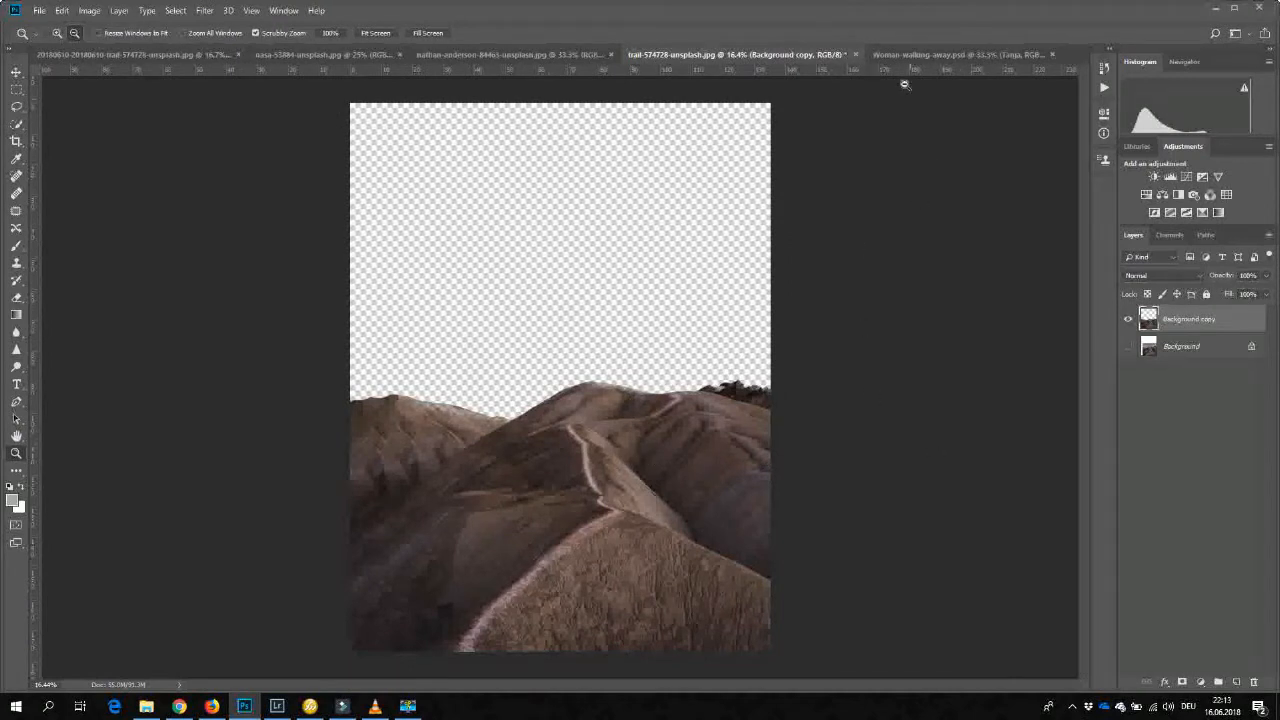
Make the woman-in-blue cutout document active again.
{"action": "left_click", "coordinate": [956, 54]}
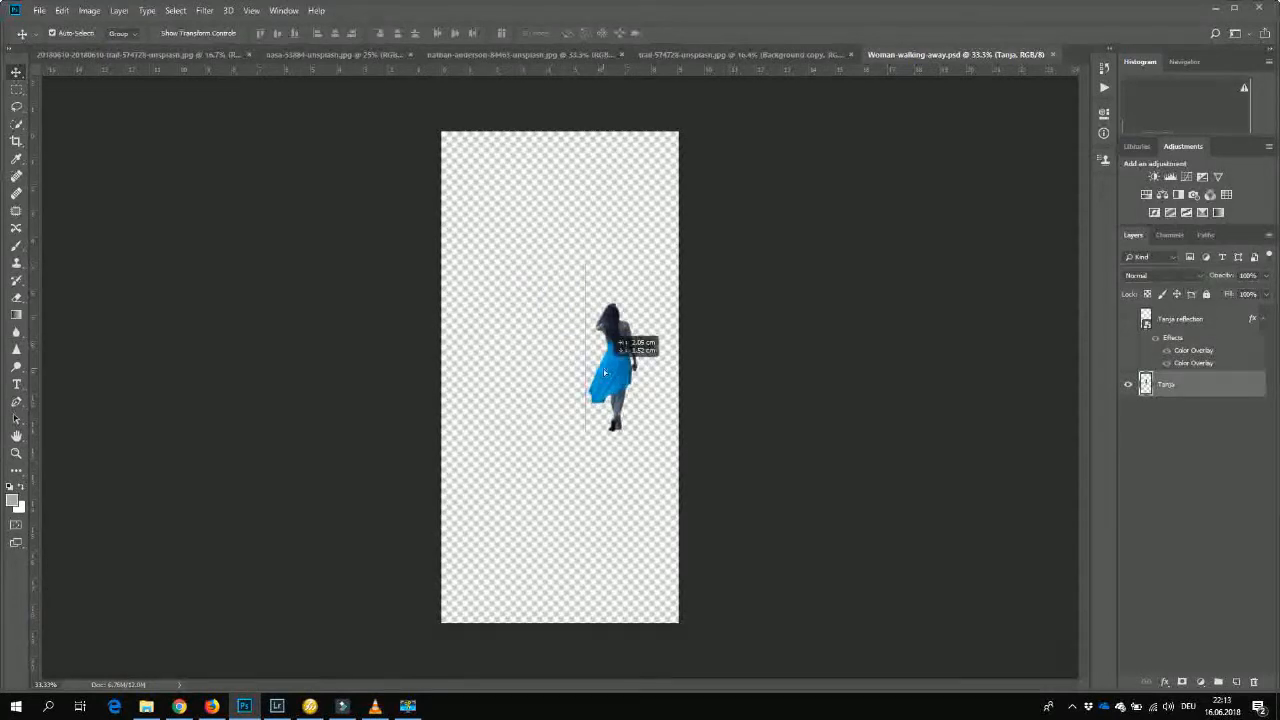
Move the woman into the mountain scene and position her small on the lower trail.
{"action": "left_click", "coordinate": [736, 54]}
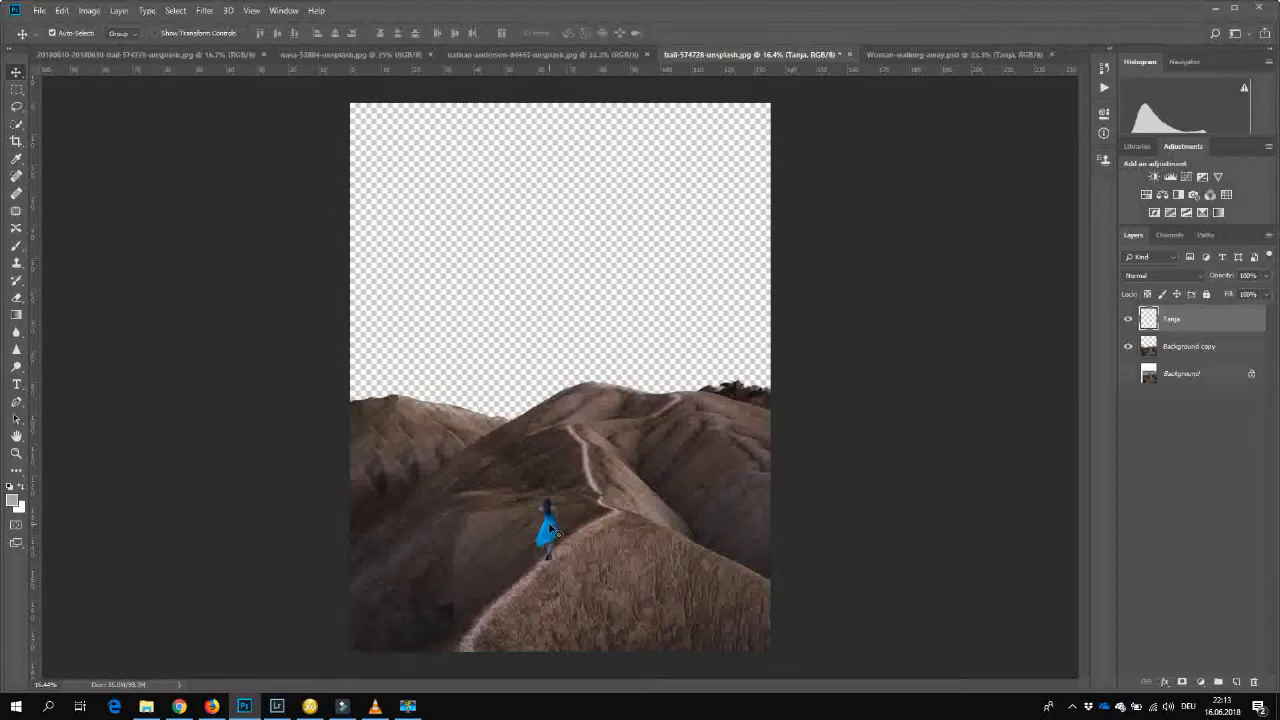
{"action": "left_click_drag", "start_coordinate": [544, 524], "coordinate": [510, 570]}
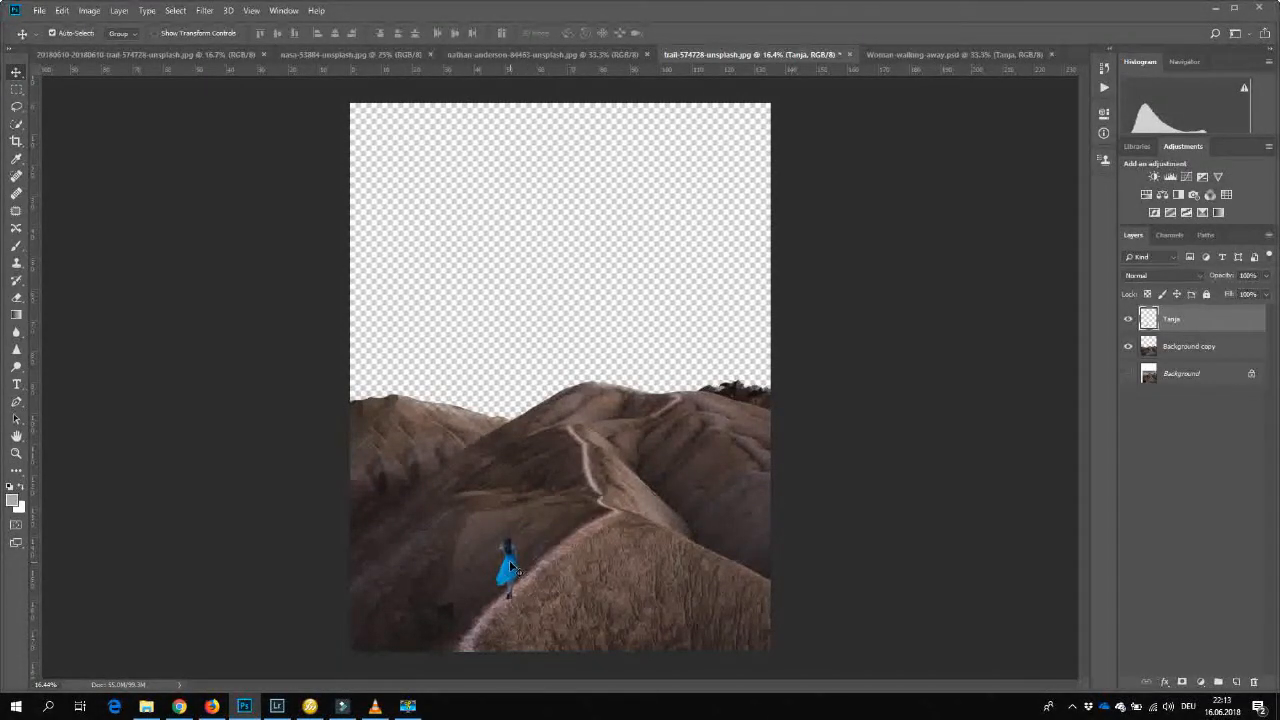
{"action": "left_click_drag", "start_coordinate": [508, 570], "coordinate": [476, 600]}
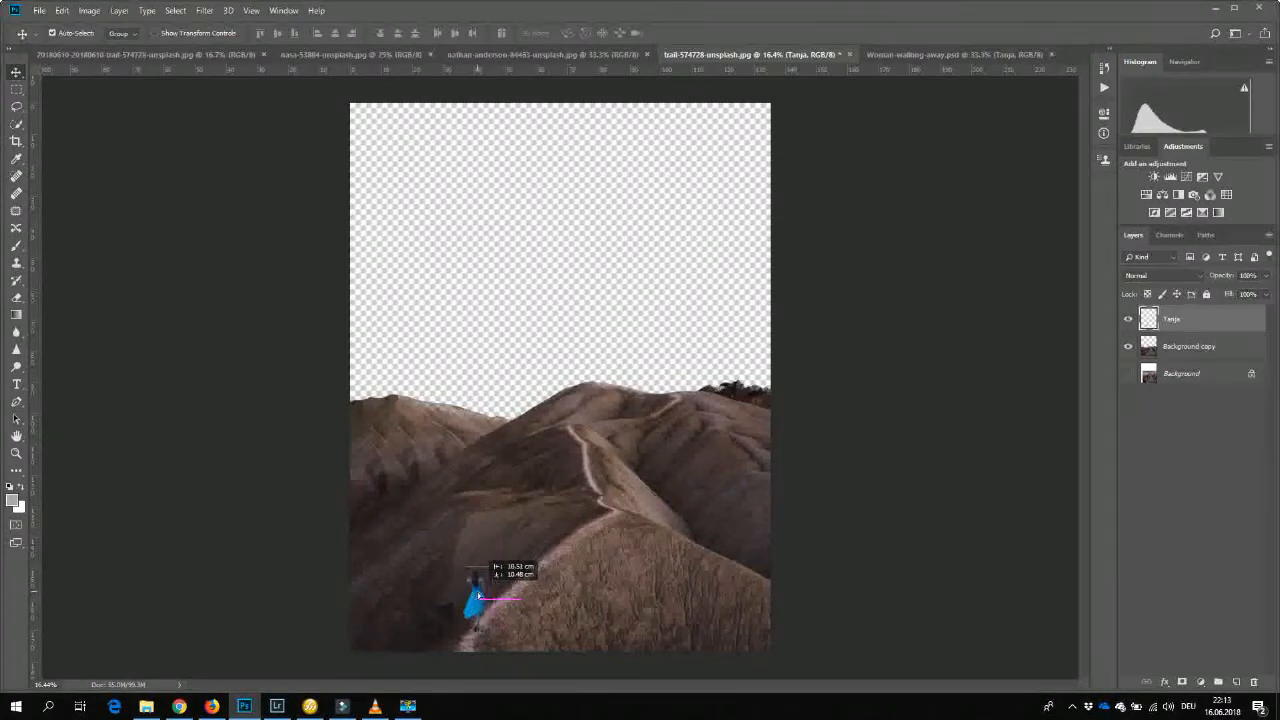
{"action": "left_click_drag", "start_coordinate": [478, 598], "coordinate": [548, 524]}
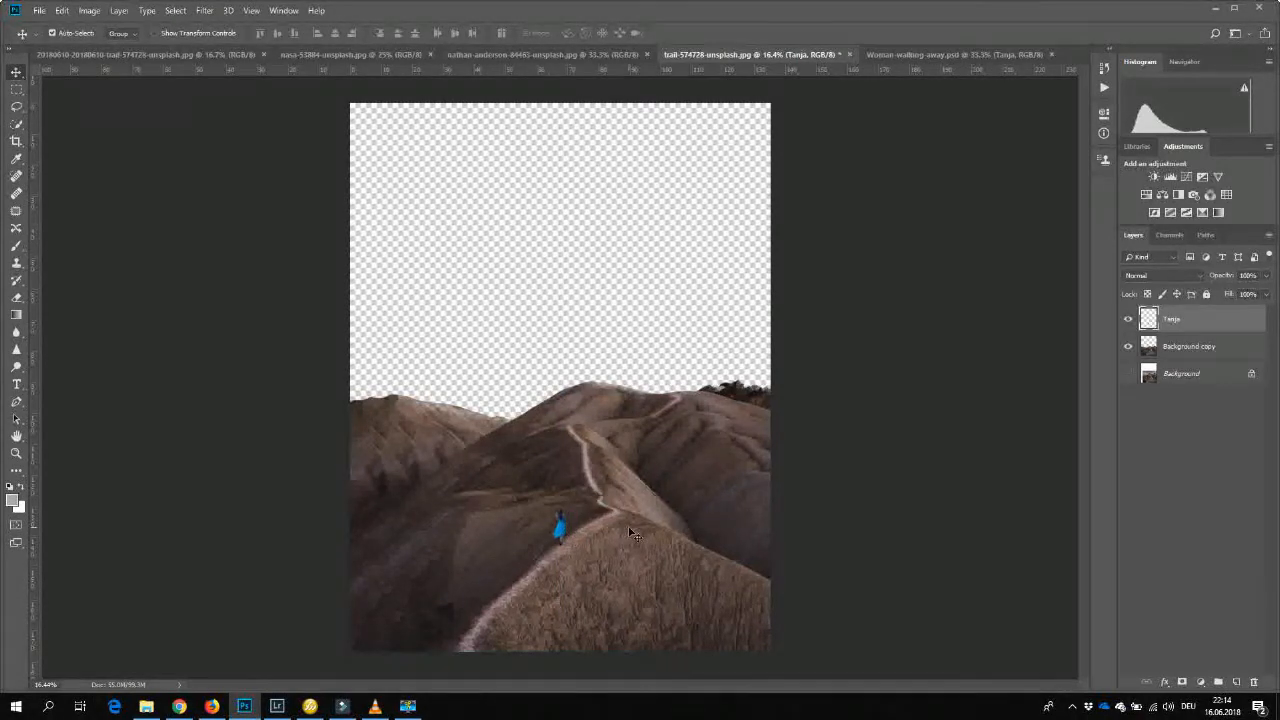
{"action": "mouse_move", "coordinate": [616, 364]}
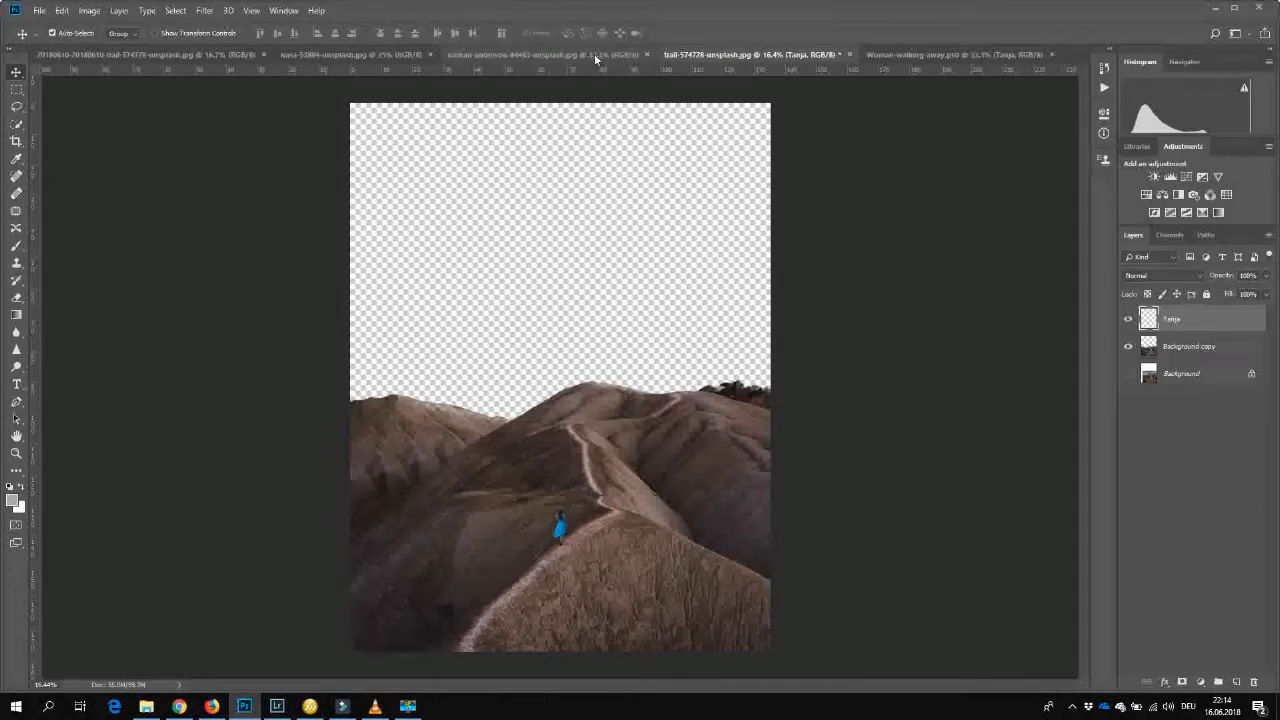
{"action": "left_click", "coordinate": [542, 54]}
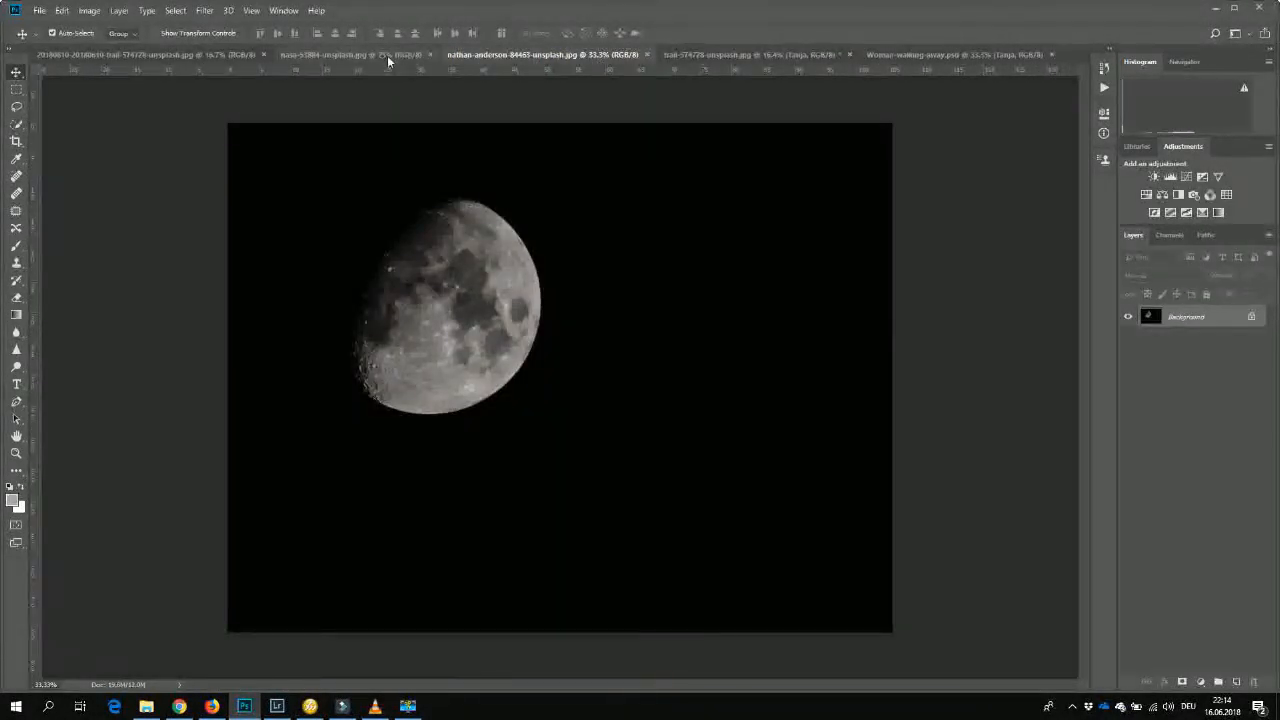
Bring the night-Earth photo in beneath the hills, rename its layer 'Earth' and raise it above the horizon.
{"action": "left_click", "coordinate": [350, 54]}
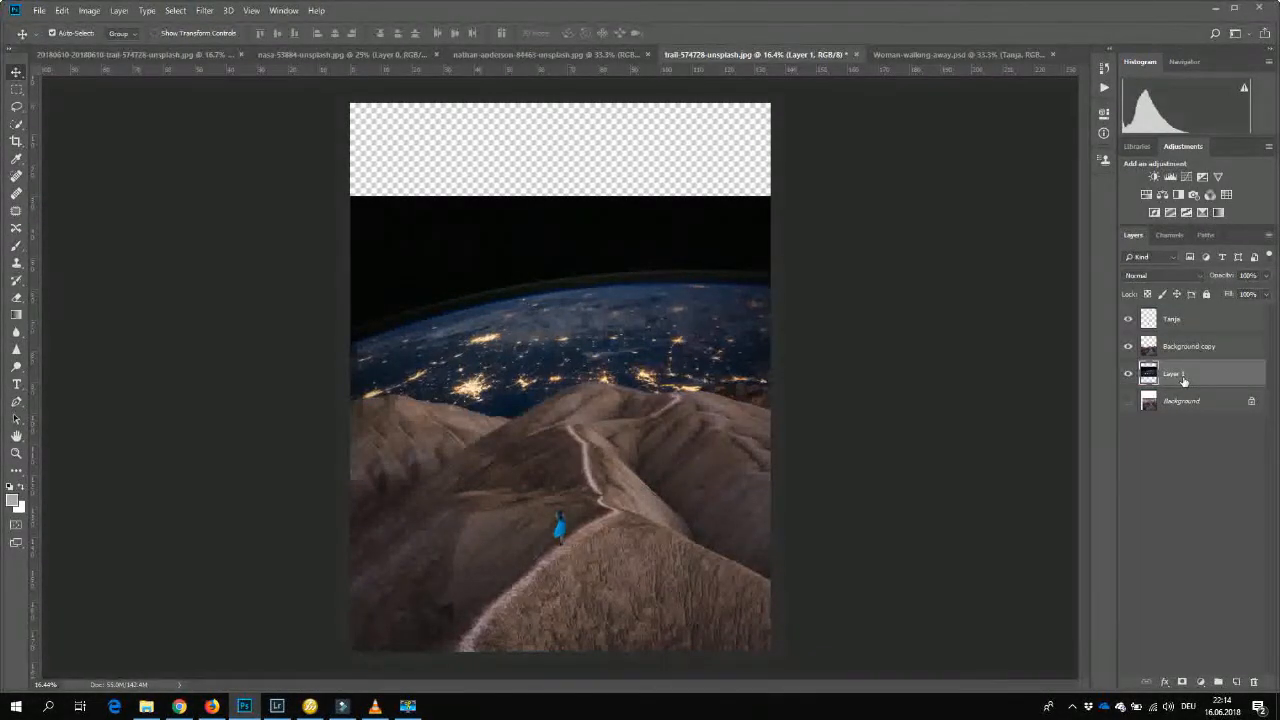
{"action": "double_click", "coordinate": [1174, 374]}
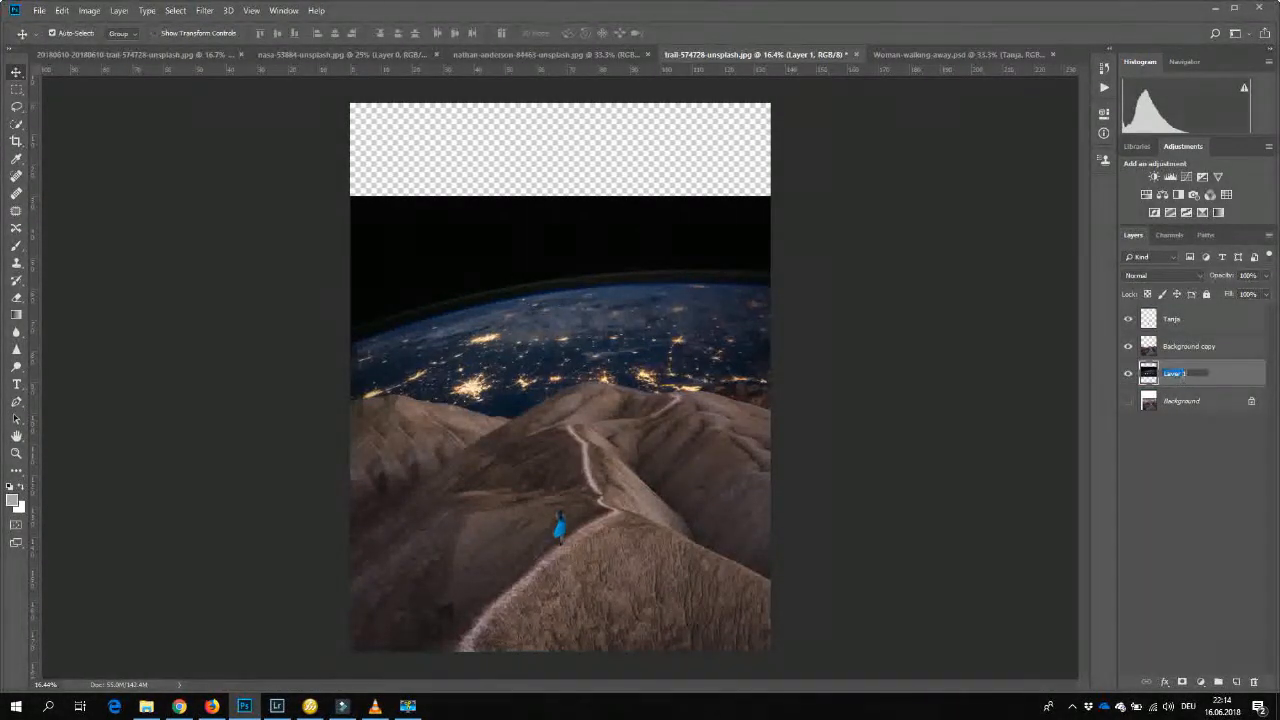
{"action": "type", "text": "Earth"}
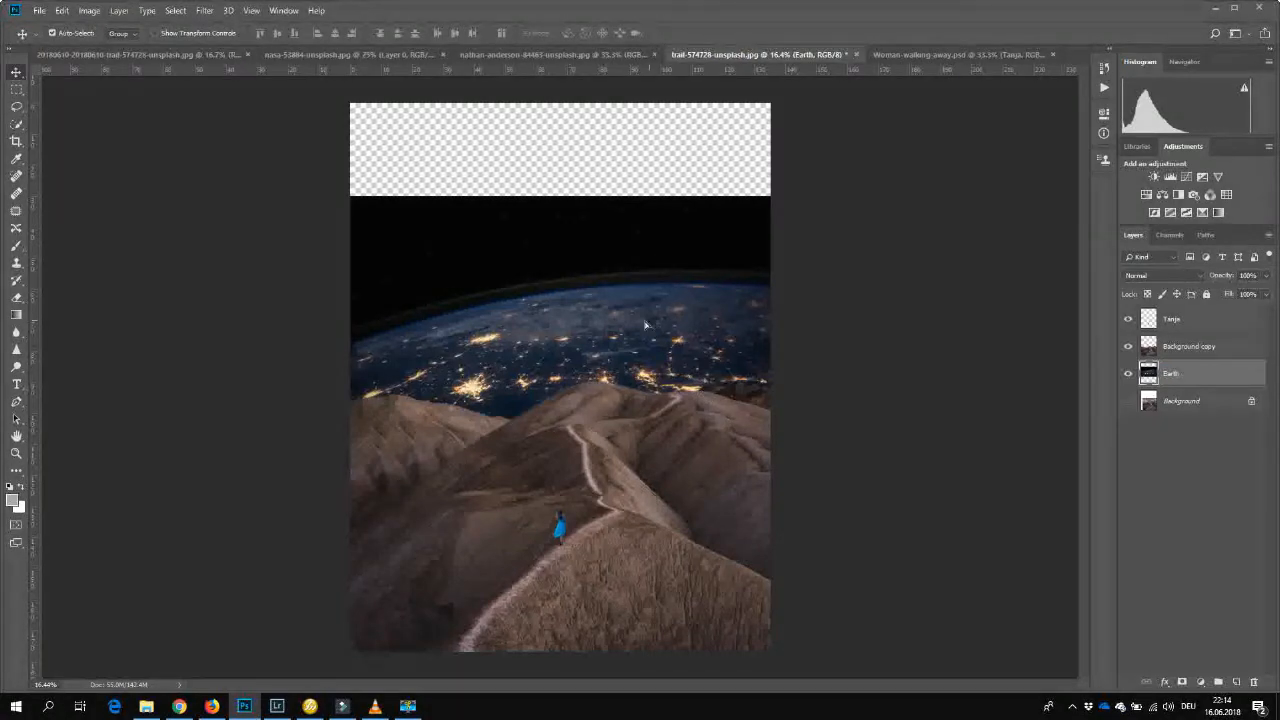
{"action": "left_click_drag", "start_coordinate": [644, 324], "coordinate": [648, 318]}
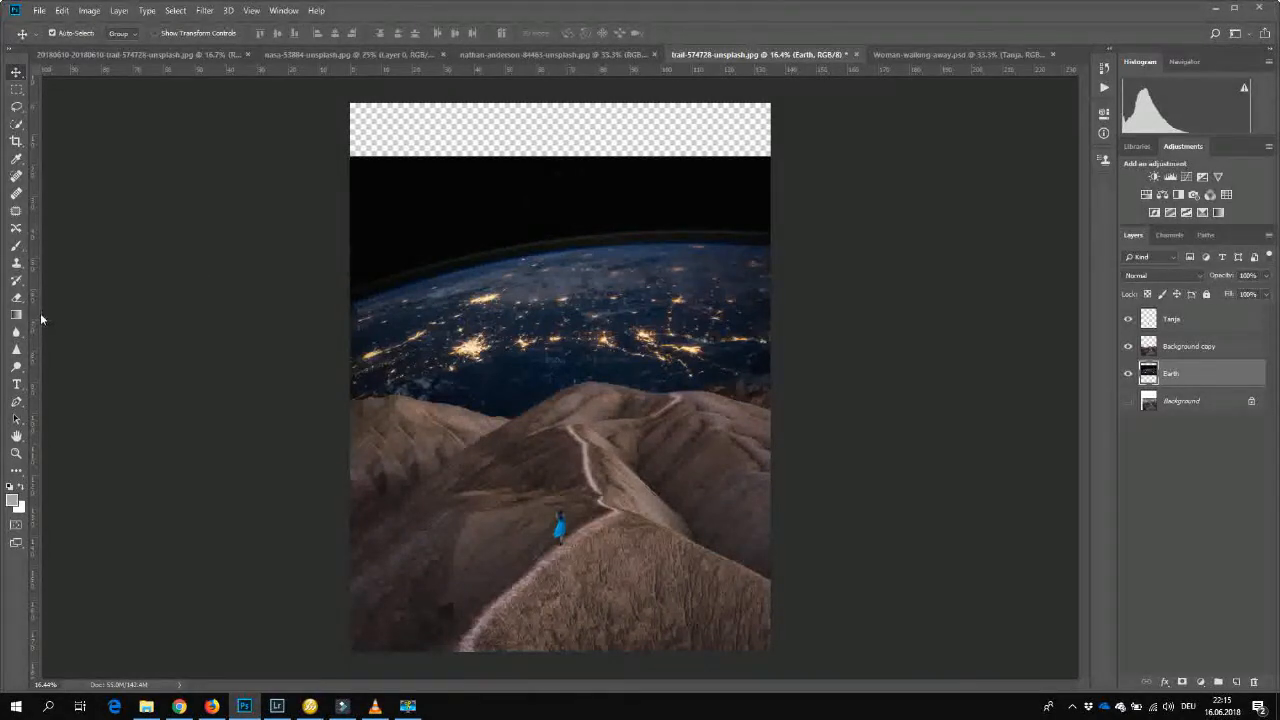
{"action": "mouse_move", "coordinate": [560, 206]}
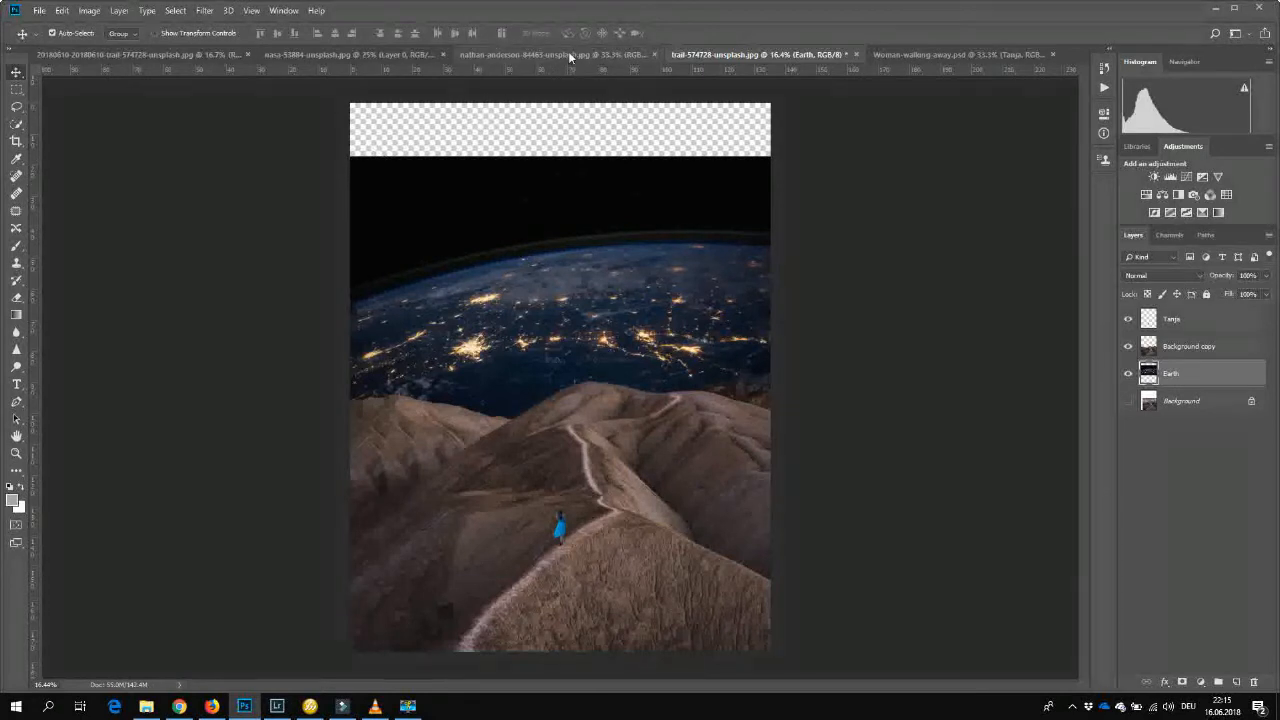
Switch to the moon photo and convert its background into a movable normal layer.
{"action": "left_click", "coordinate": [520, 54]}
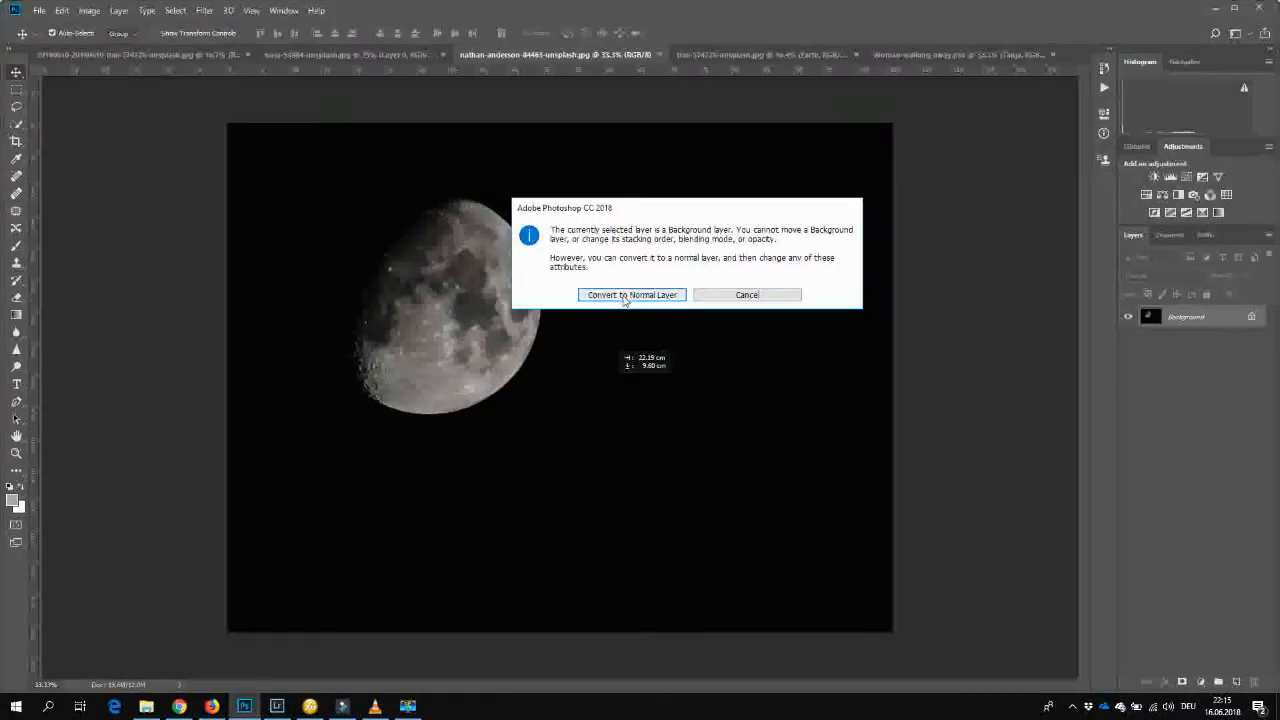
{"action": "left_click", "coordinate": [632, 294]}
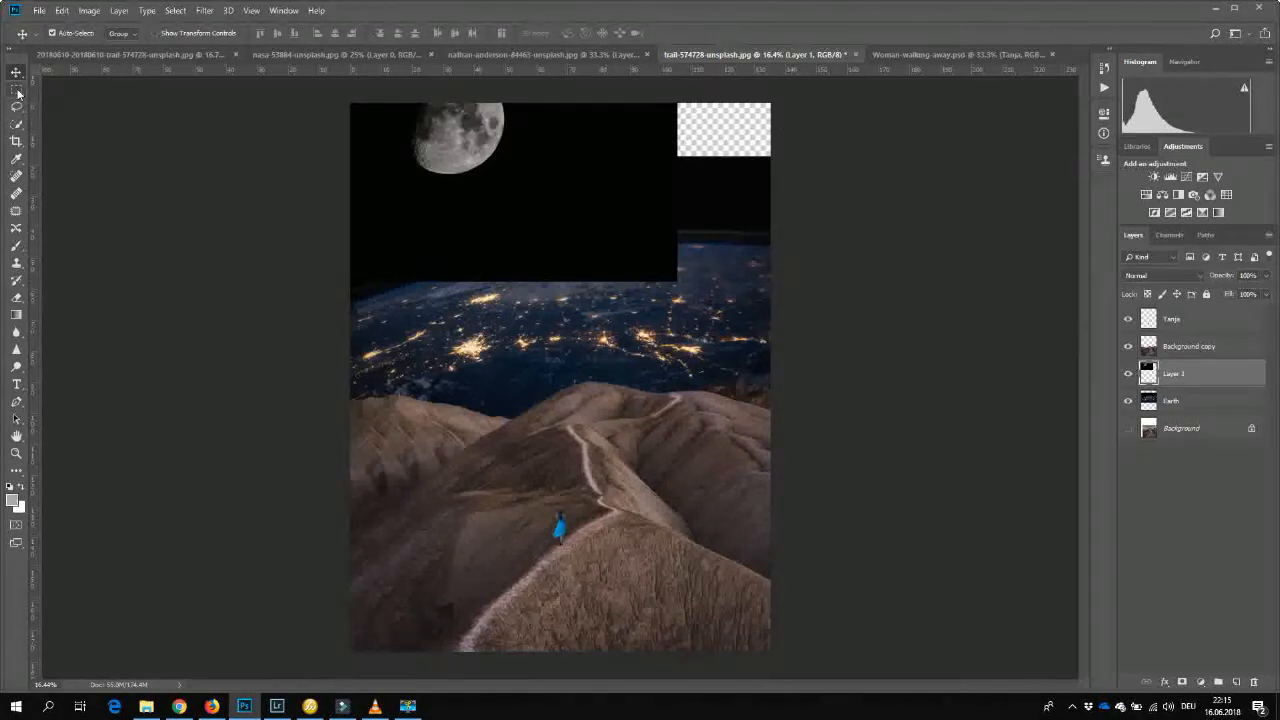
{"action": "mouse_move", "coordinate": [16, 94]}
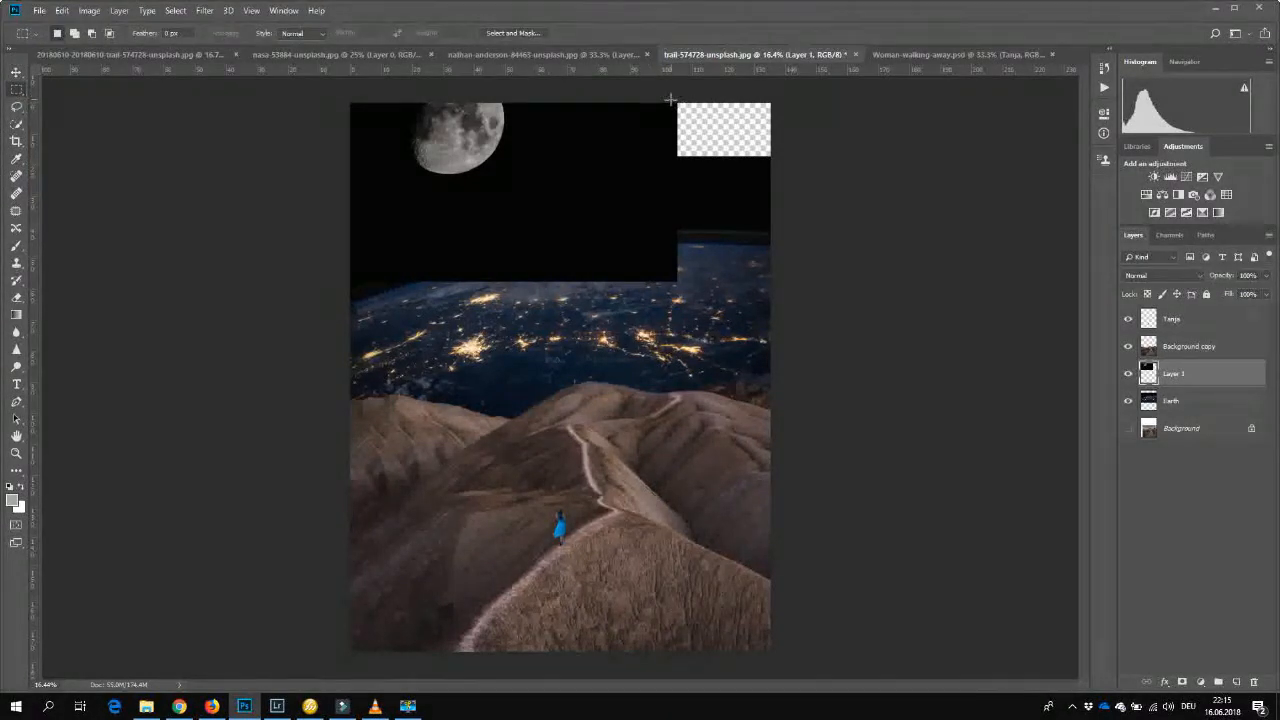
Marquee-select the empty top-right corner and bring up Fill to patch it content-aware.
{"action": "left_click_drag", "start_coordinate": [670, 98], "coordinate": [778, 280]}
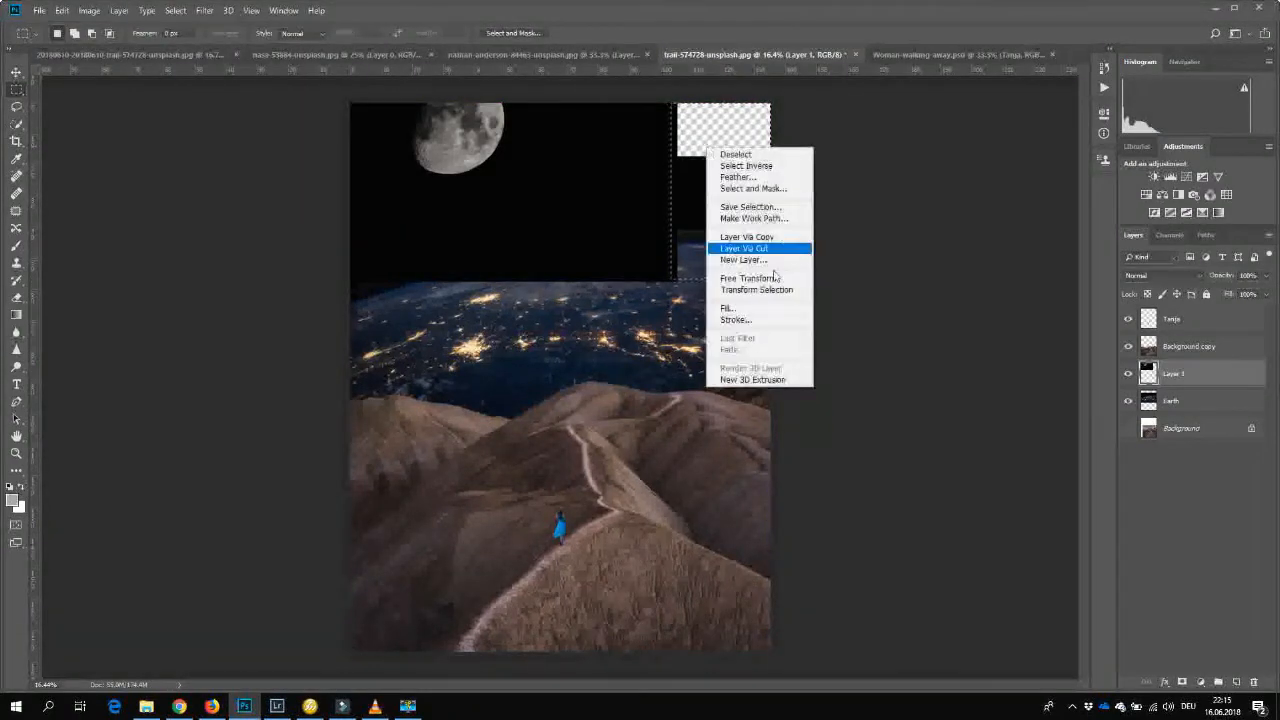
{"action": "left_click", "coordinate": [728, 308]}
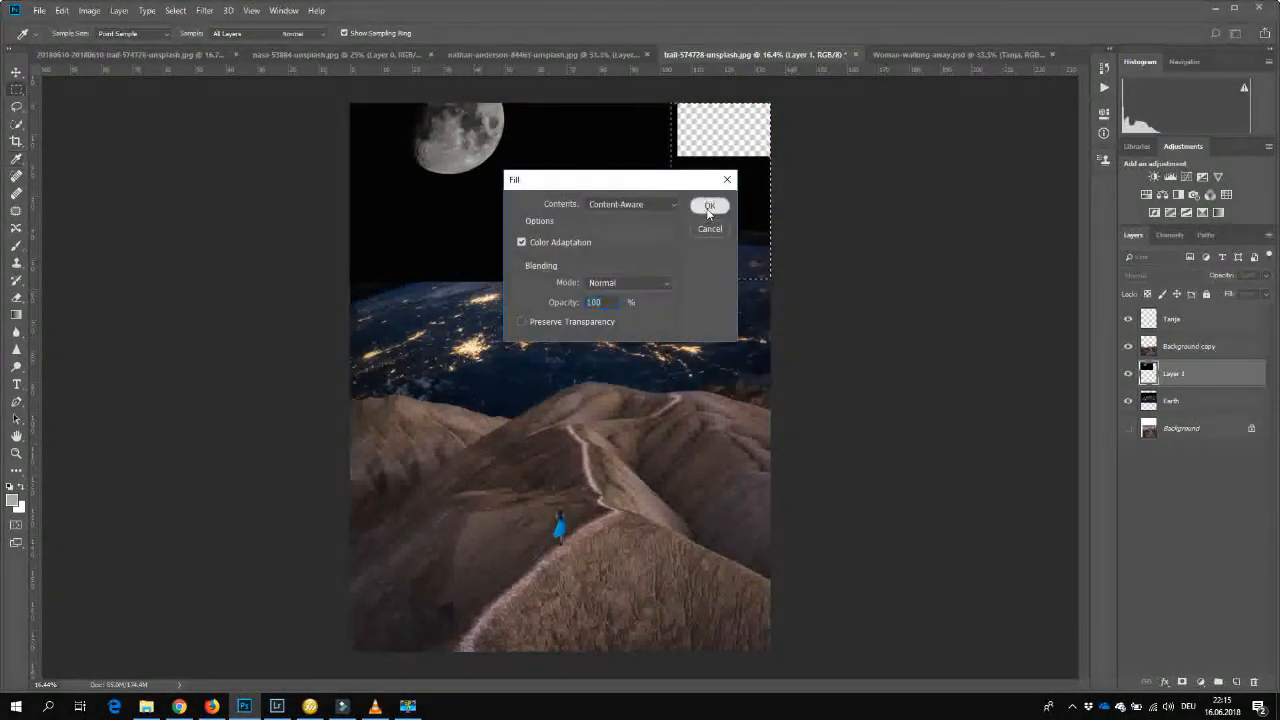